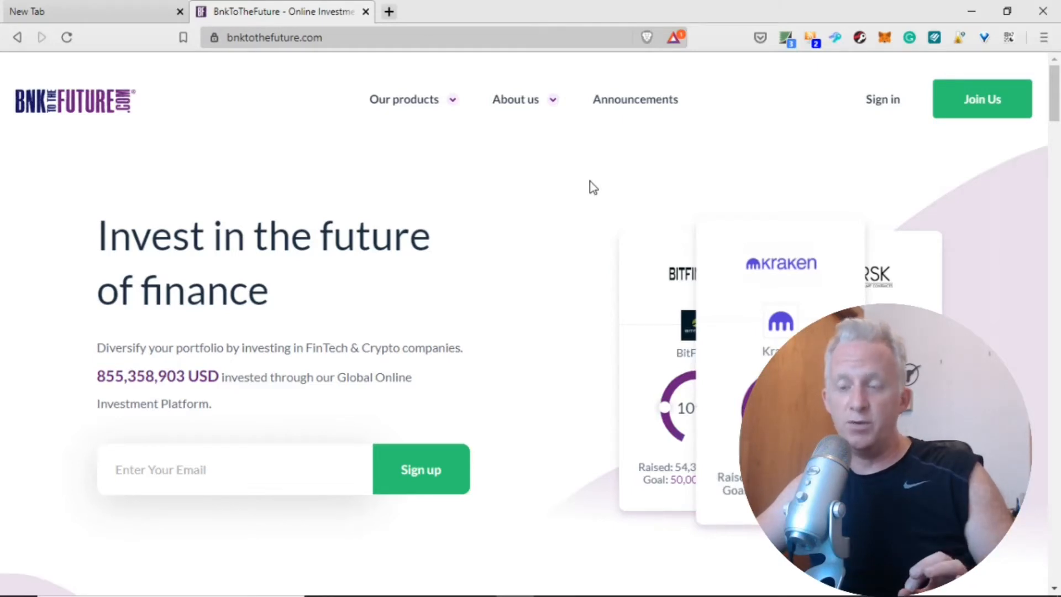
# Scroll the homepage from the hero past the Highest Performing Investments carousel to Portfolio Companies.
pyautogui.scroll(-3)
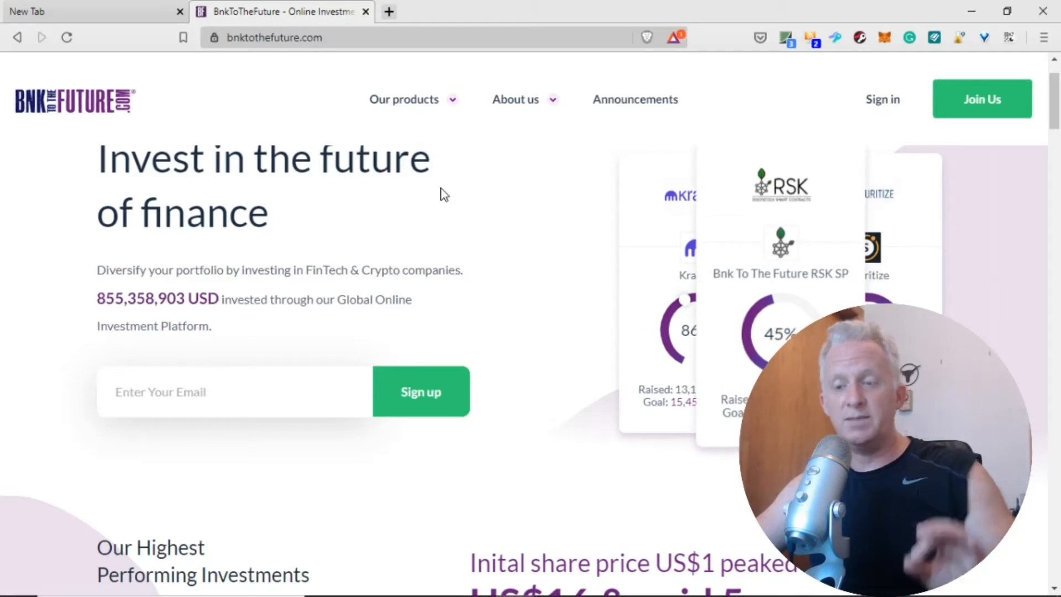
pyautogui.scroll(-3)
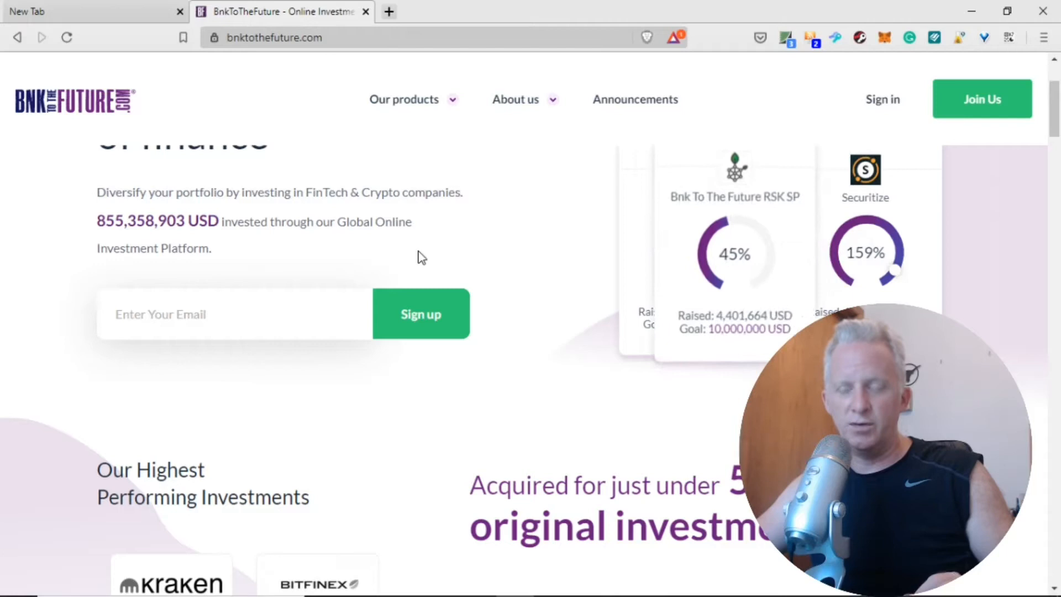
pyautogui.scroll(-3)
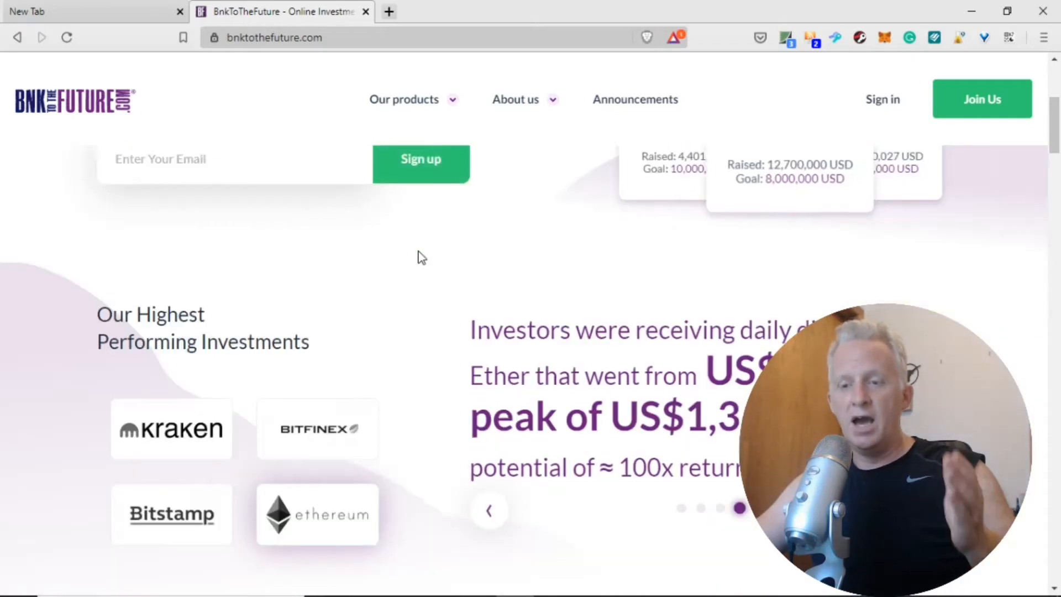
pyautogui.scroll(-3)
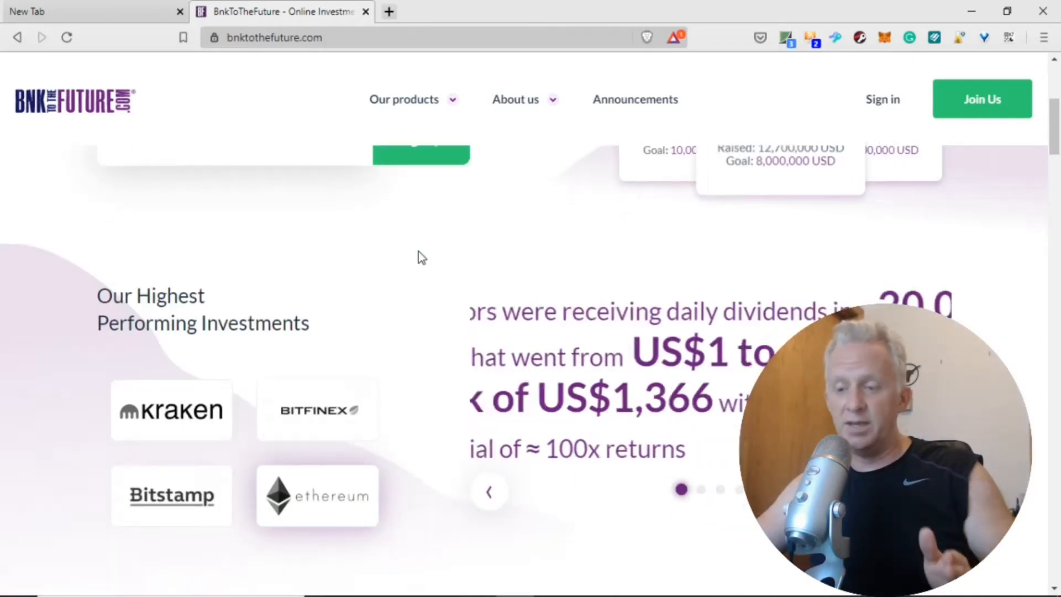
pyautogui.scroll(-3)
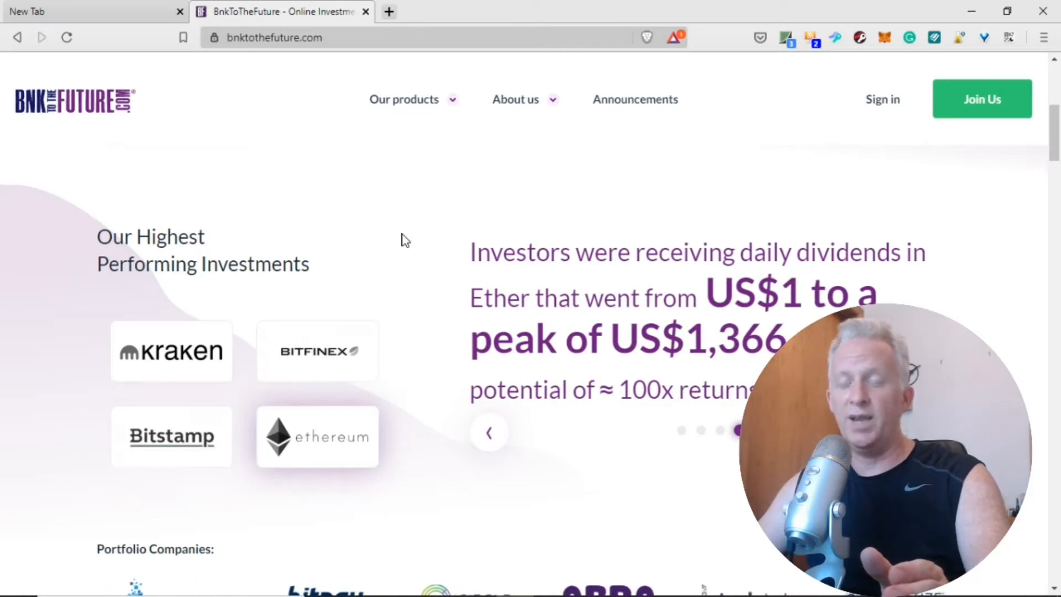
pyautogui.scroll(-3)
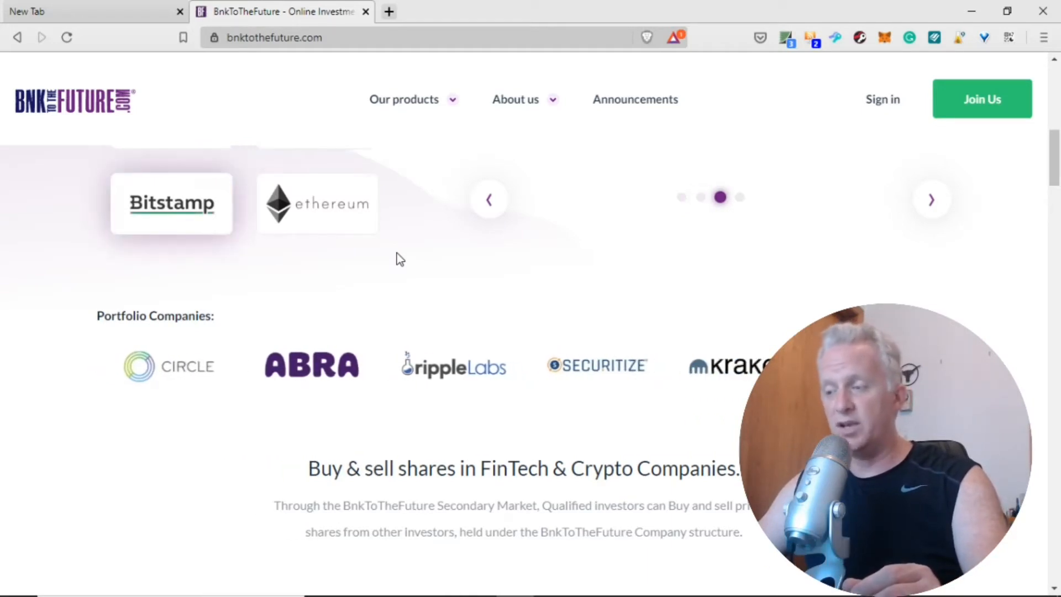
# Select the 'Qualified investors can buy and sell private shares from other investors' sentence.
pyautogui.scroll(-3)
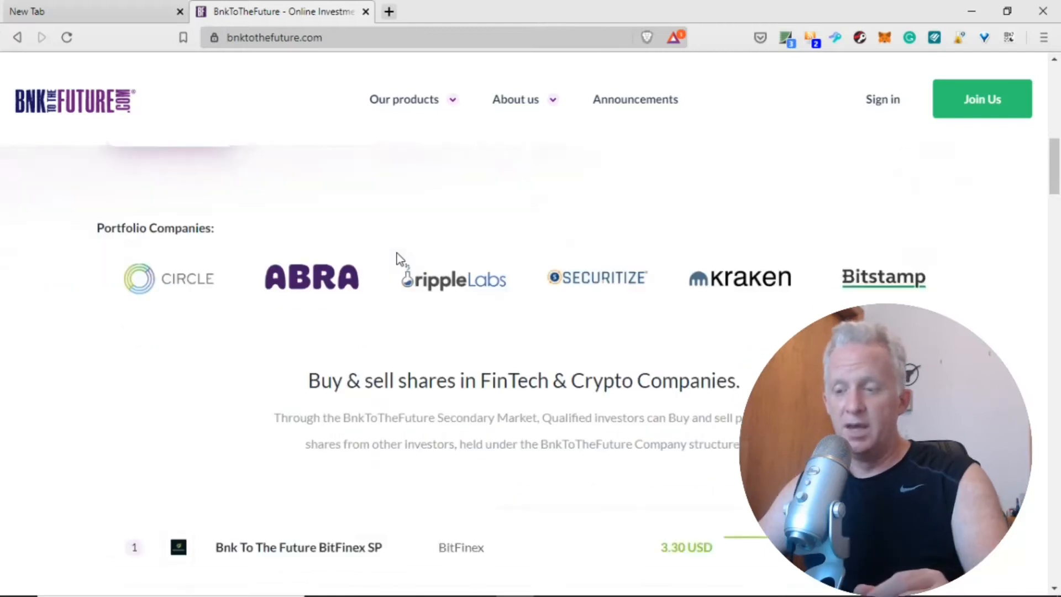
pyautogui.scroll(-3)
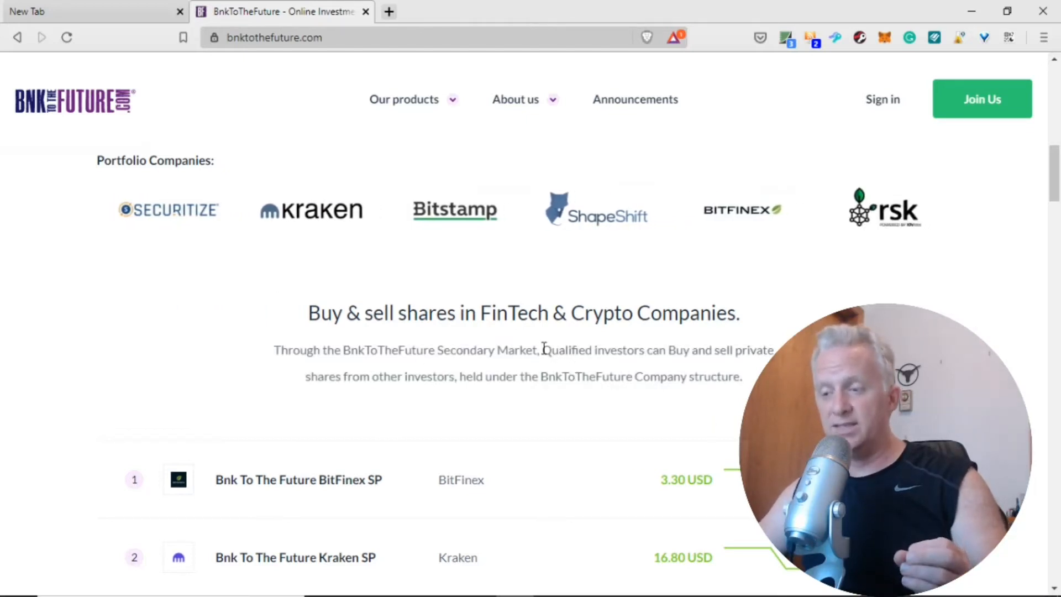
pyautogui.moveTo(542, 351); pyautogui.dragTo(744, 351)
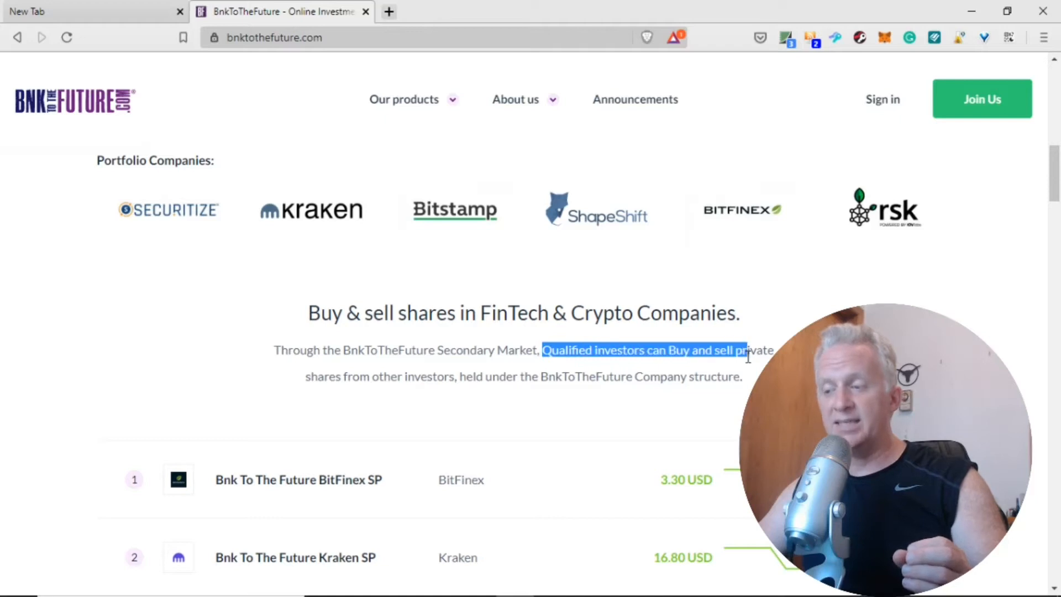
pyautogui.moveTo(744, 350); pyautogui.dragTo(742, 376)
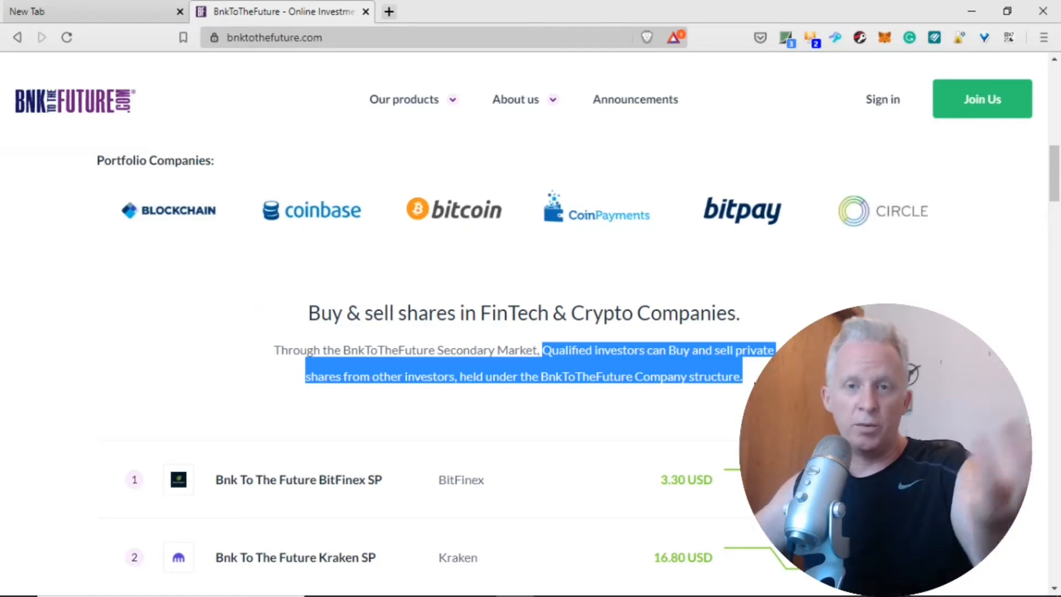
# Scroll through the five share listings from BitFinex to Bitso SP down to Live Opportunities.
pyautogui.scroll(-3)
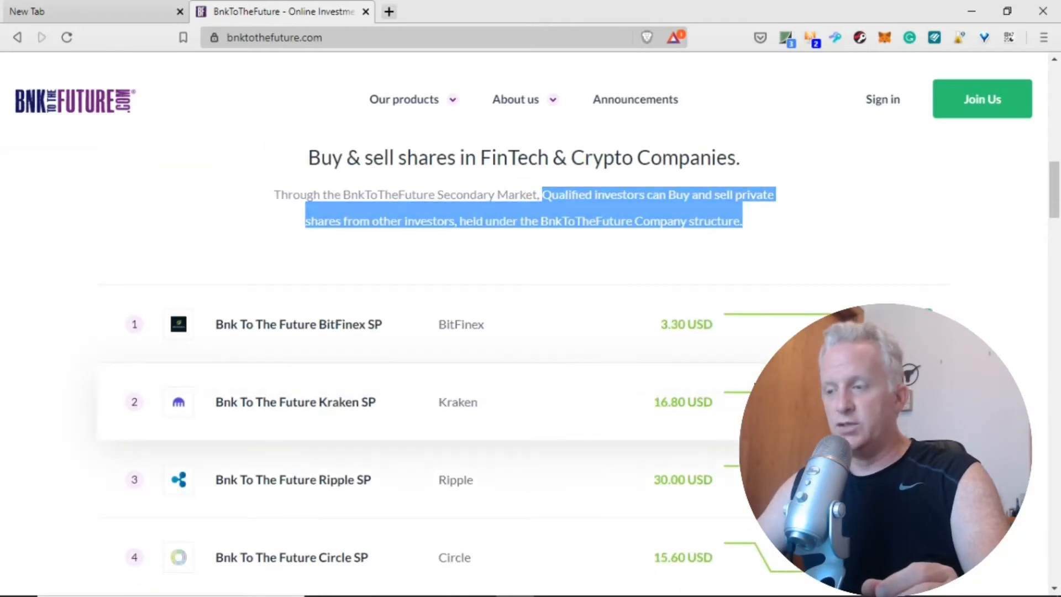
pyautogui.scroll(-3)
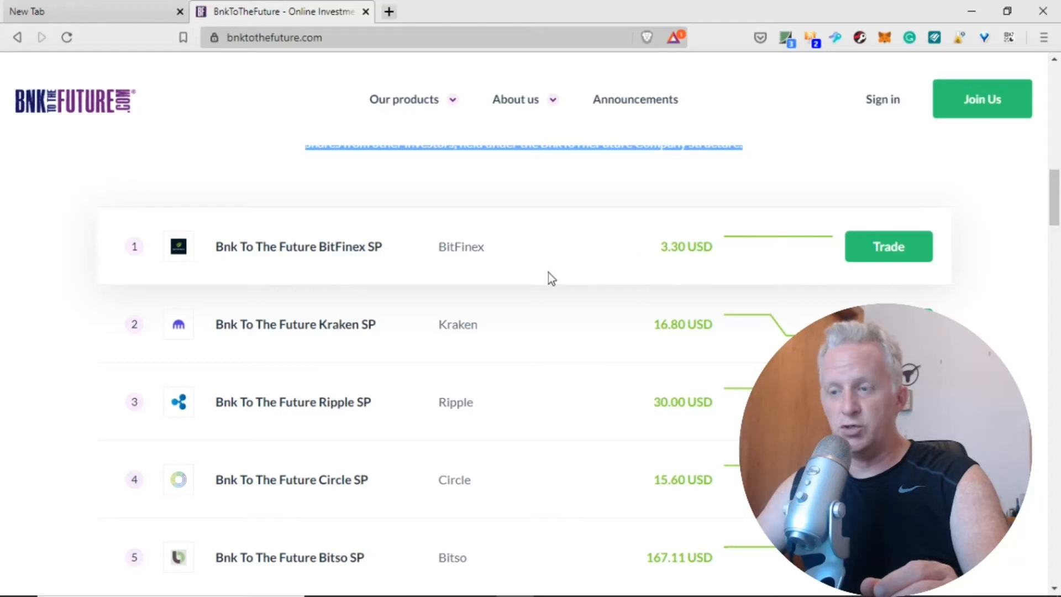
pyautogui.scroll(-3)
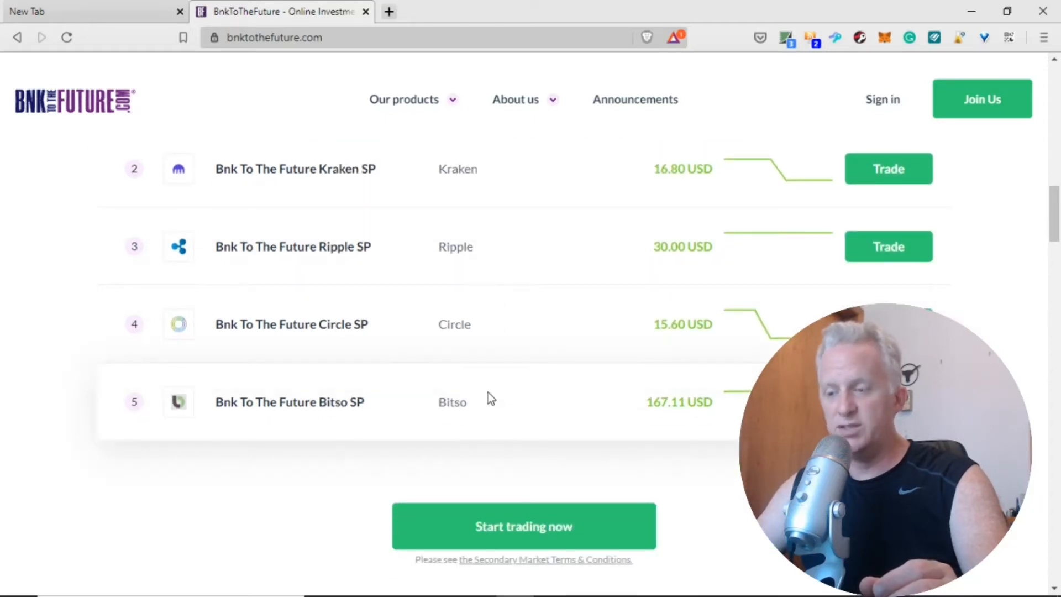
pyautogui.scroll(-3)
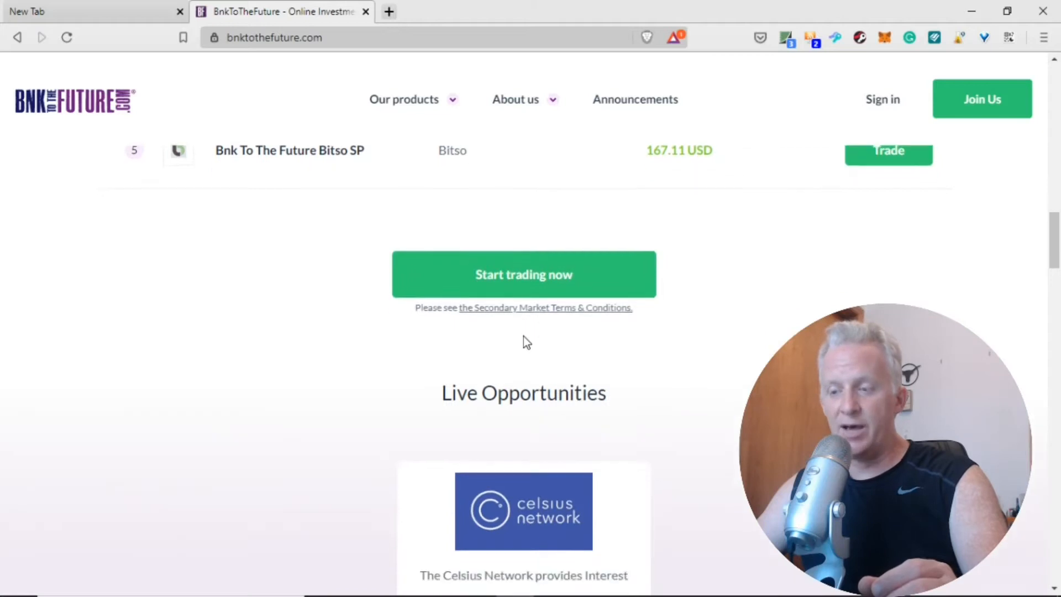
# Scroll to the Celsius Network card showing 17,569,958 USD invested in the round.
pyautogui.scroll(-3)
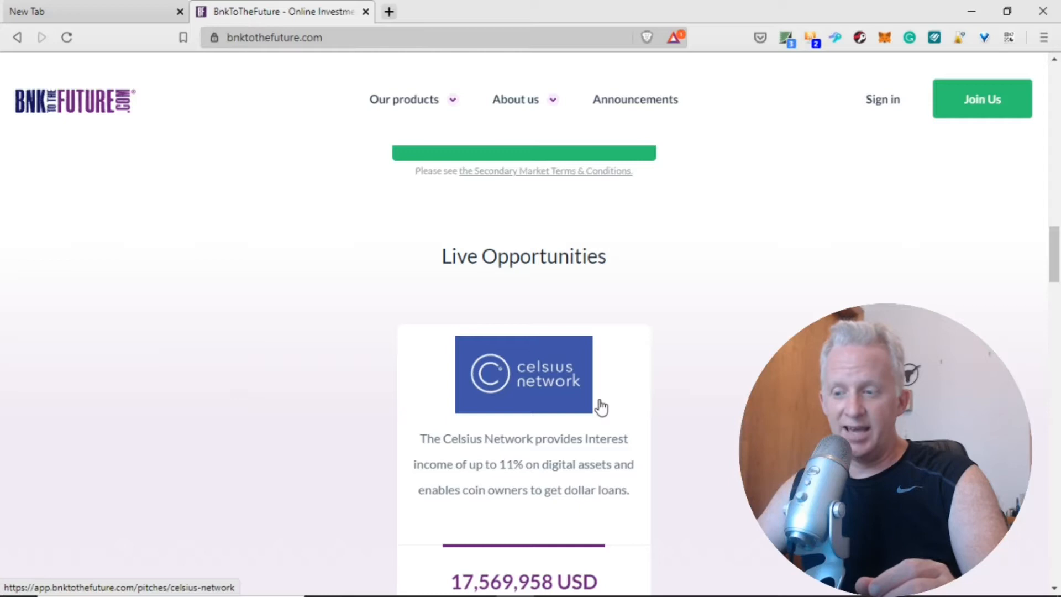
pyautogui.scroll(-3)
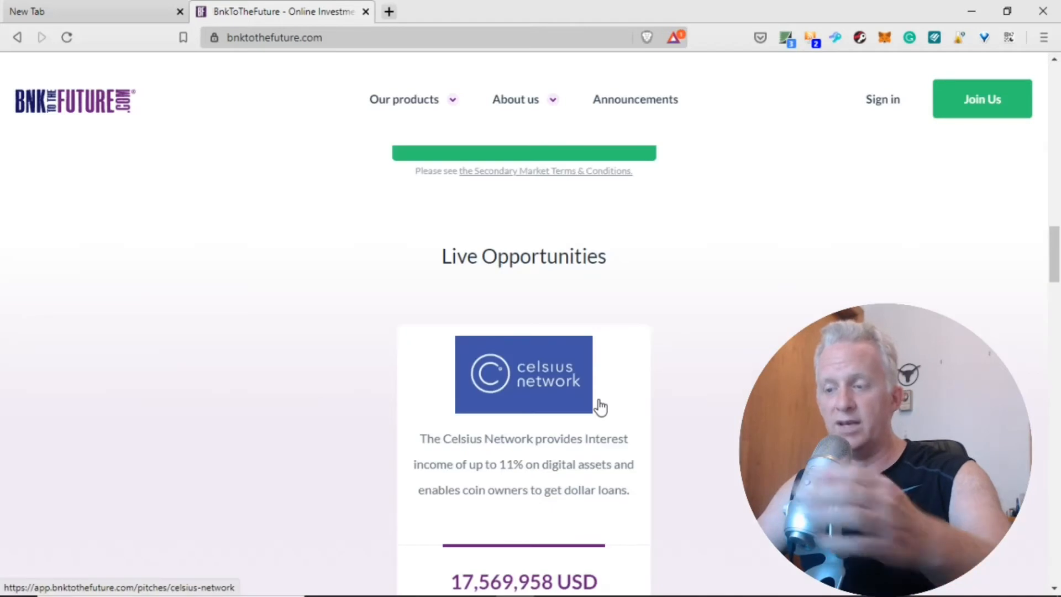
pyautogui.scroll(-3)
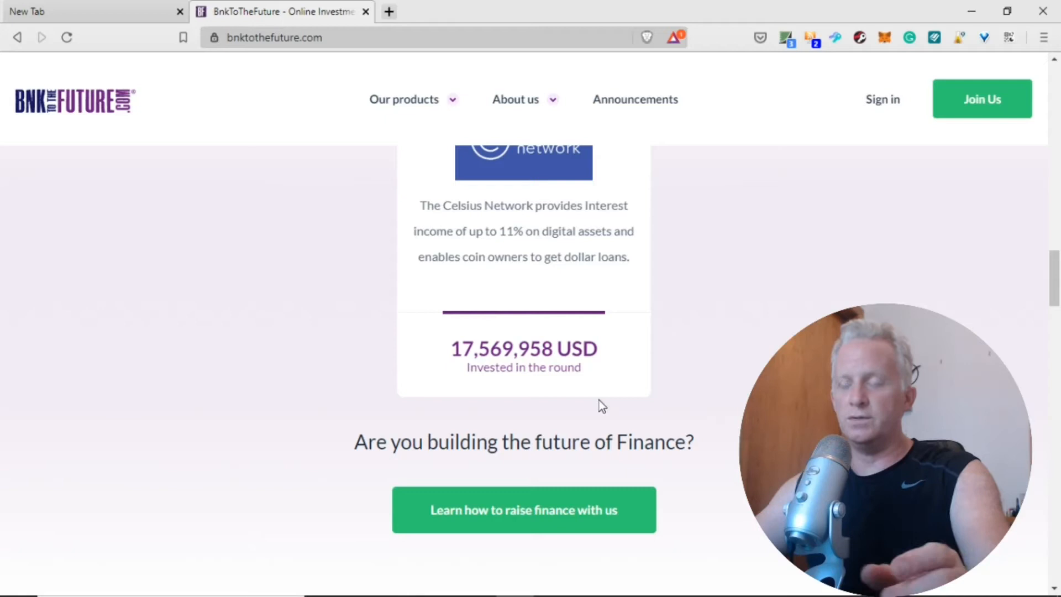
# Scroll past the FinTech & Crypto portfolio pitch to the Invest in the Future of Finance video.
pyautogui.scroll(-3)
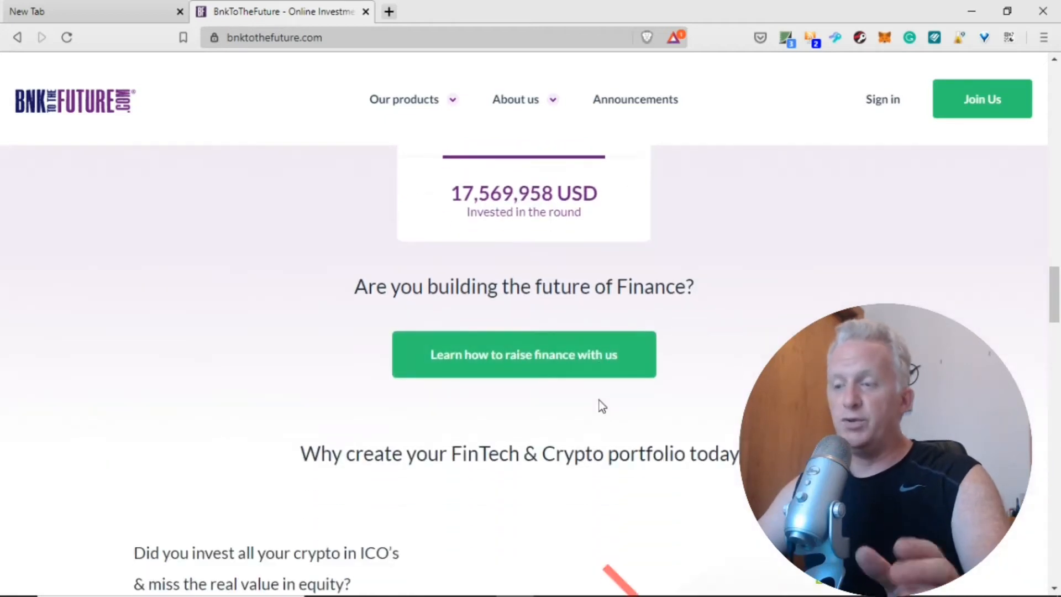
pyautogui.scroll(-3)
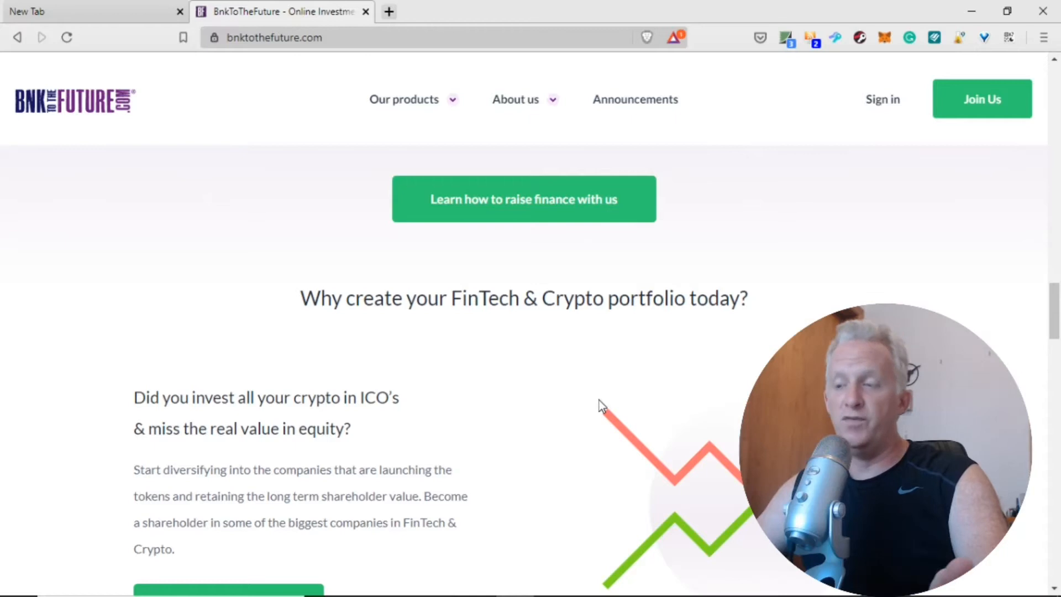
pyautogui.scroll(-3)
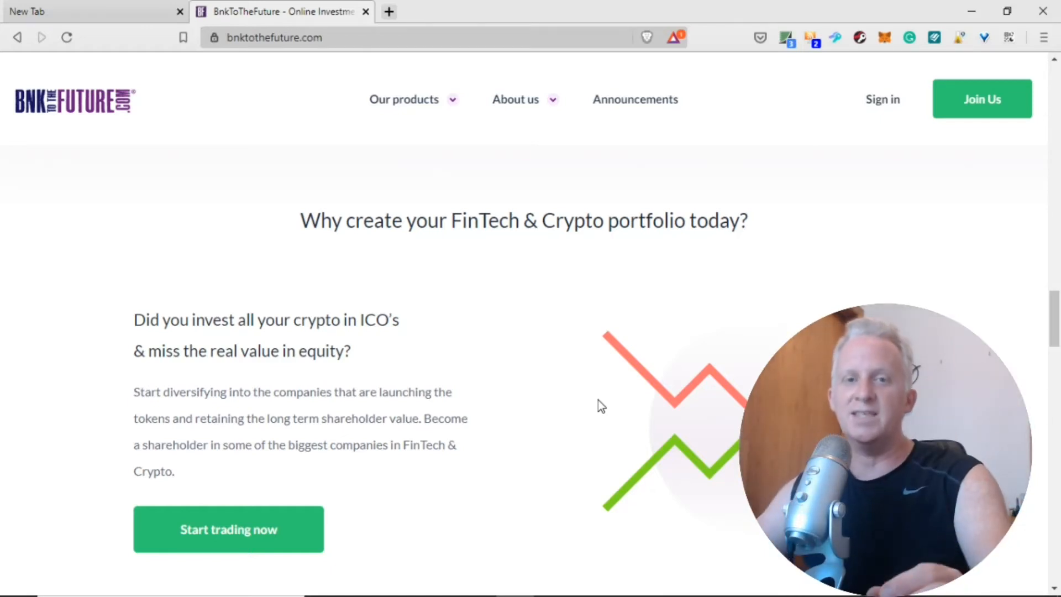
pyautogui.scroll(-3)
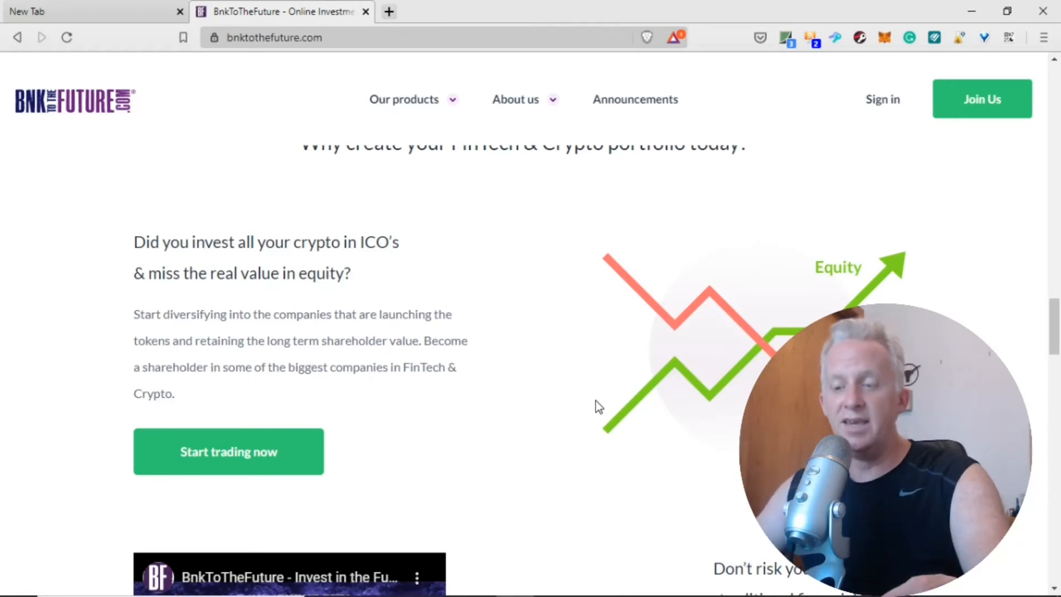
pyautogui.scroll(-3)
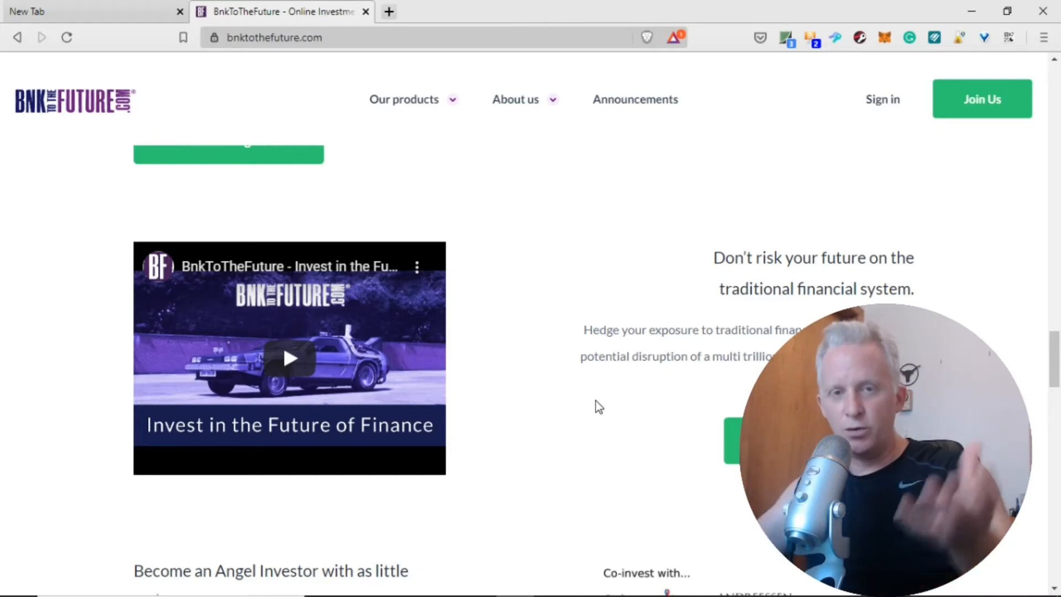
# Scroll to the Angel Investor from $1,000 section and its Co-invest with logos.
pyautogui.scroll(-3)
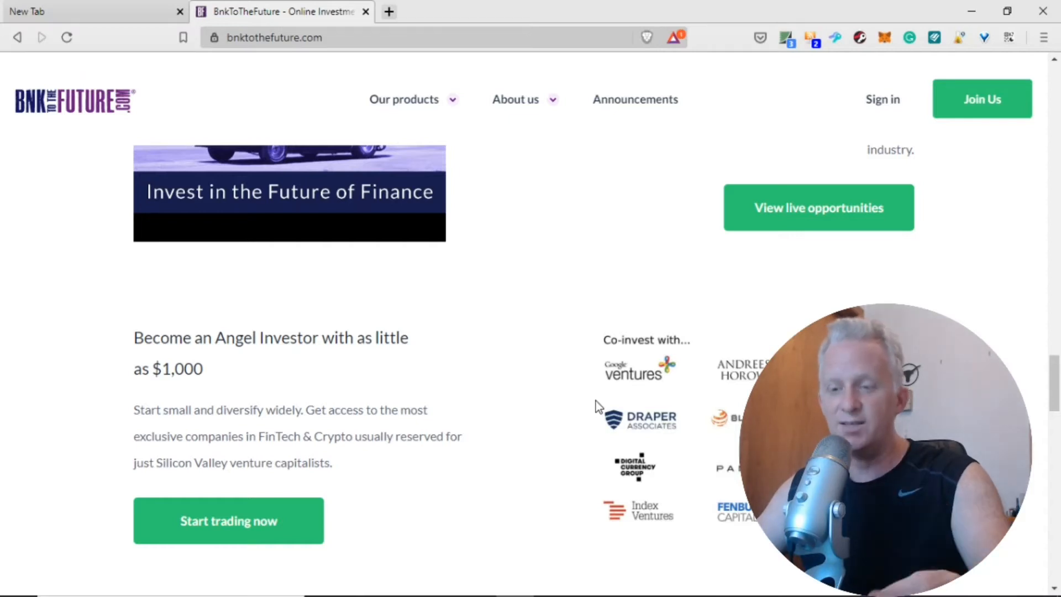
pyautogui.scroll(-3)
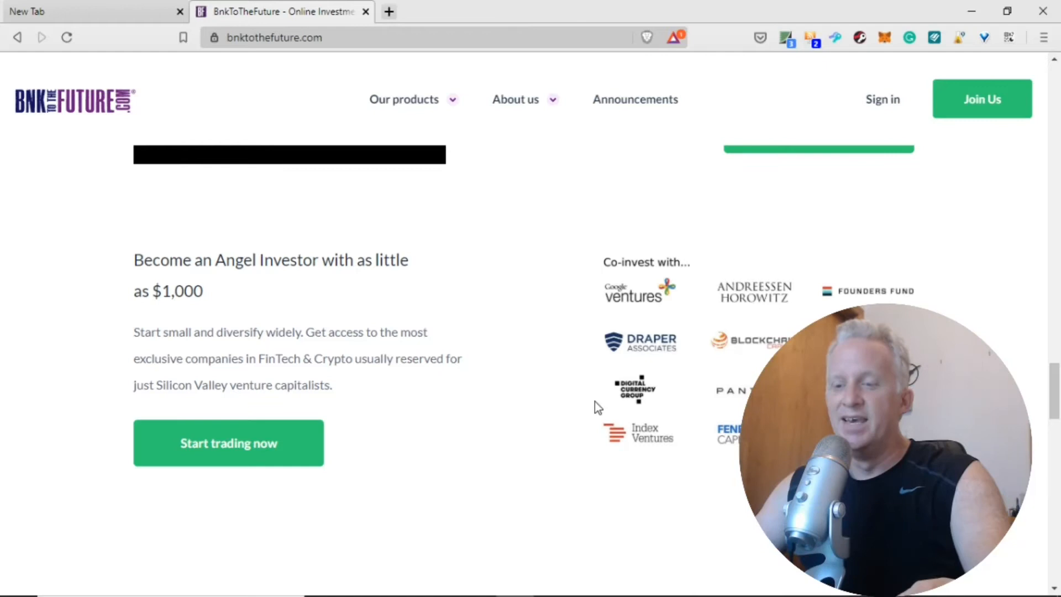
pyautogui.scroll(-3)
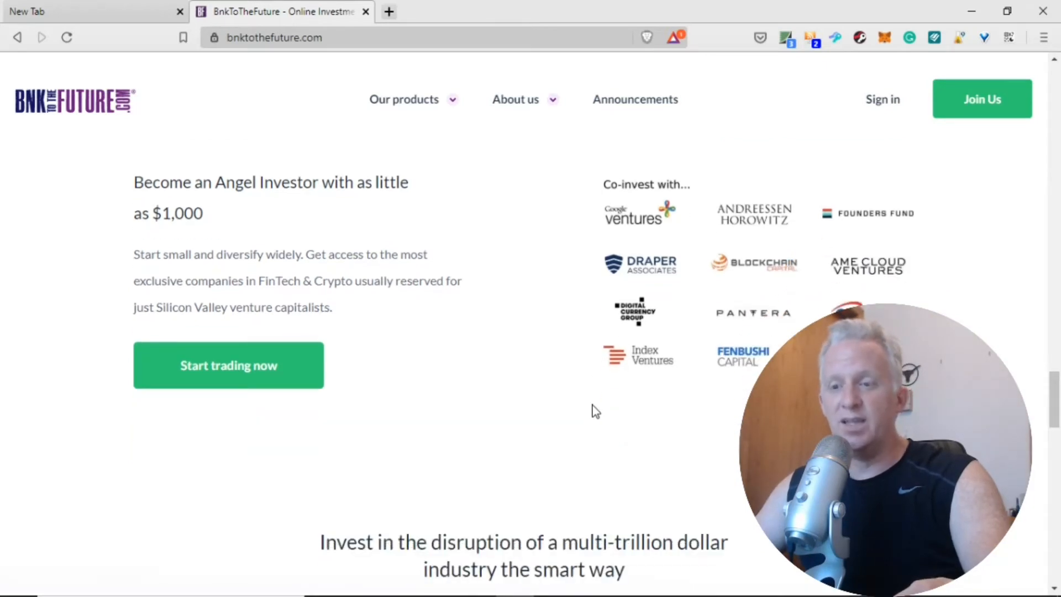
pyautogui.scroll(-3)
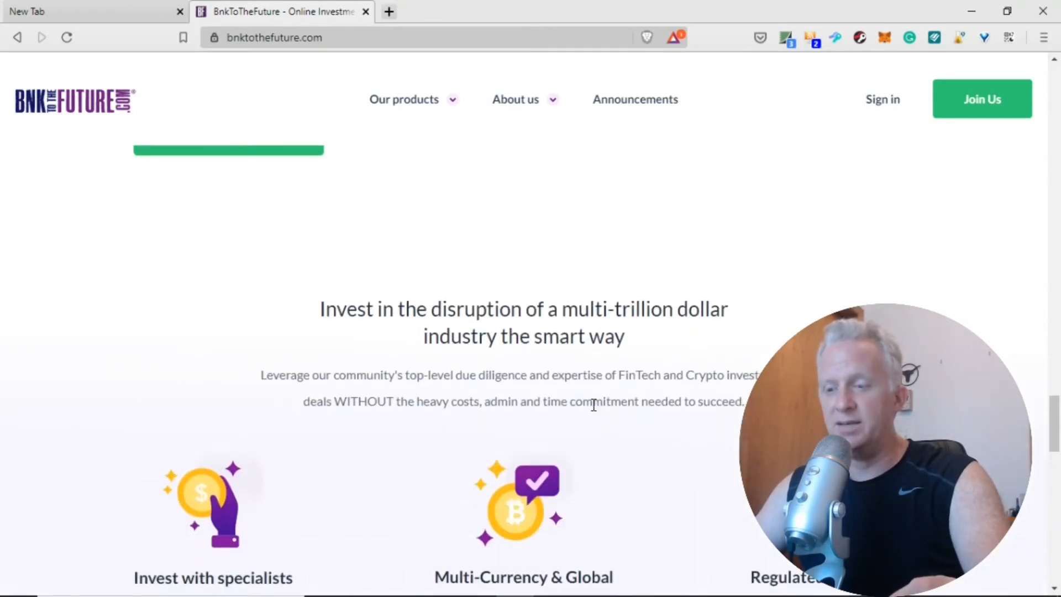
# Scroll to the Invest with specialists, Multi-Currency & Global and Regulated & Compliant blocks.
pyautogui.scroll(-3)
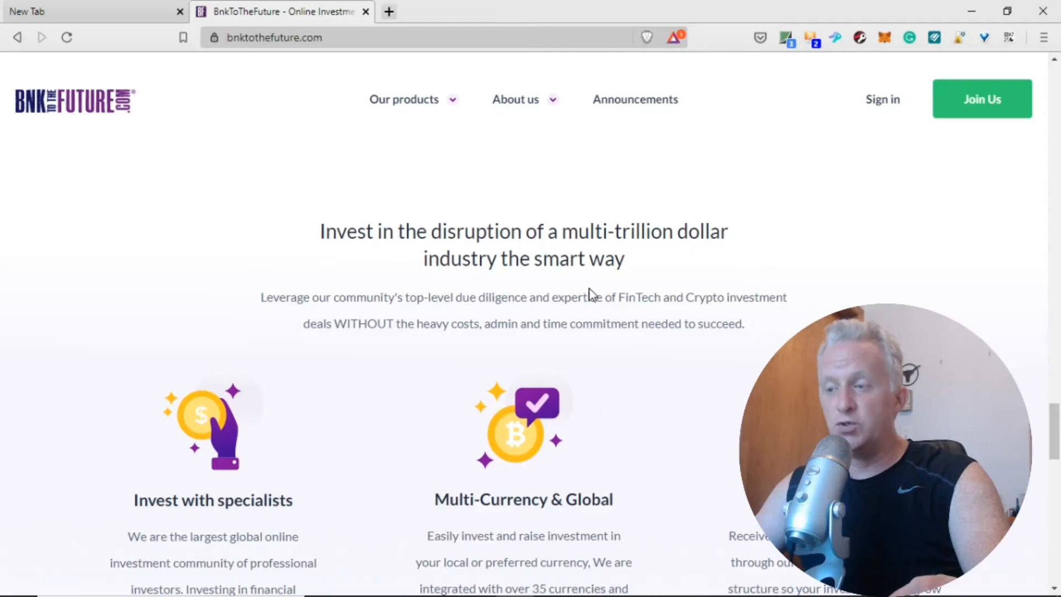
pyautogui.moveTo(538, 278)
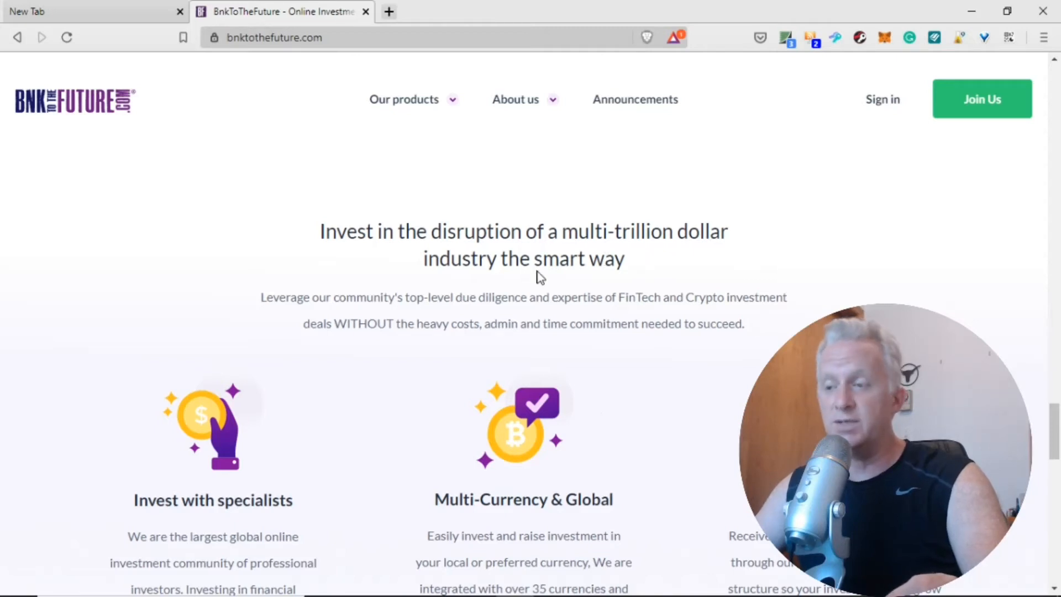
pyautogui.moveTo(398, 324)
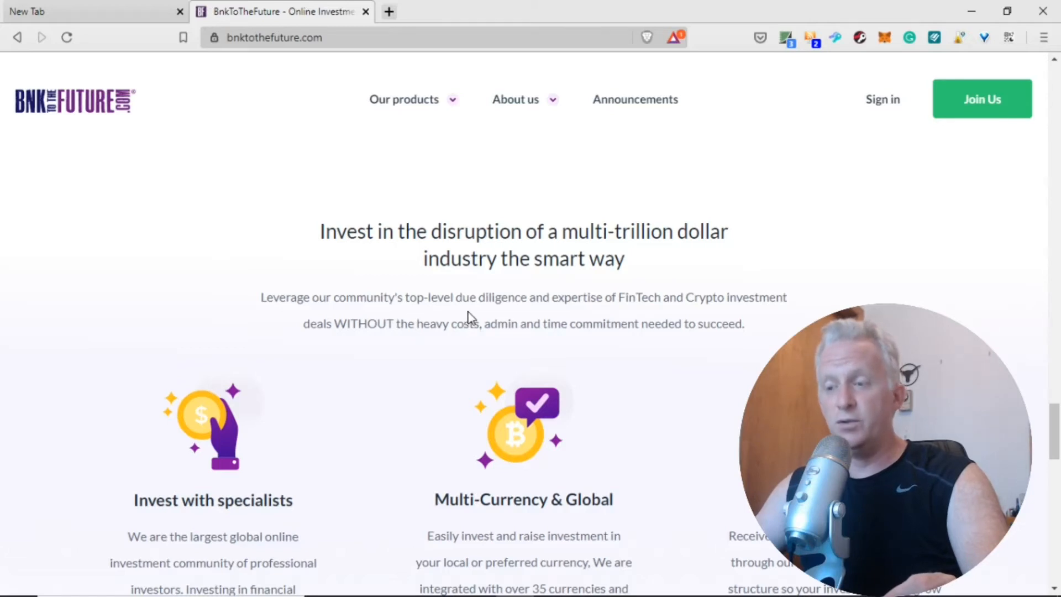
pyautogui.moveTo(510, 317)
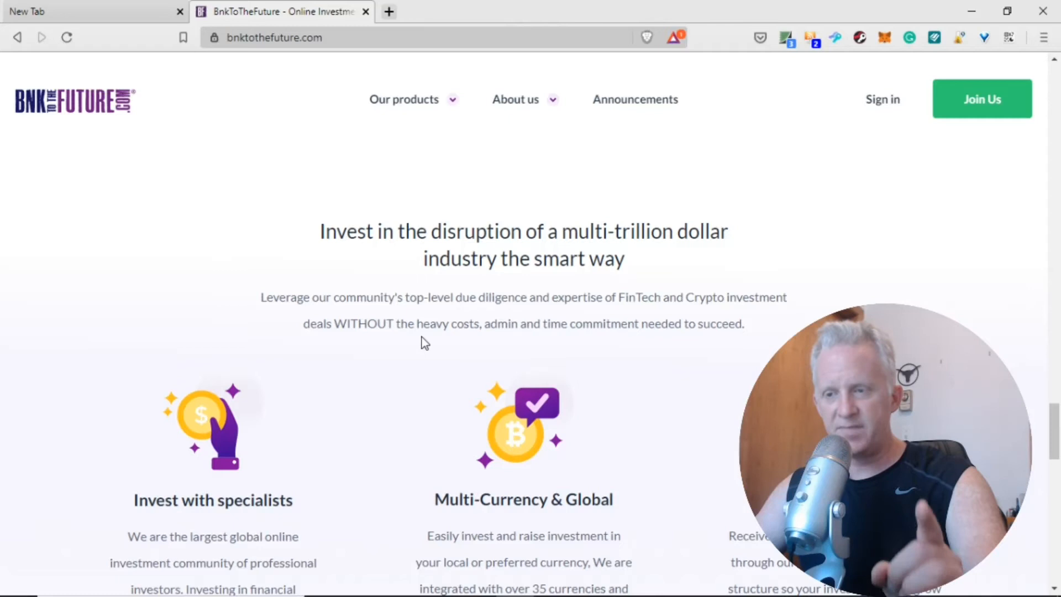
pyautogui.moveTo(432, 341)
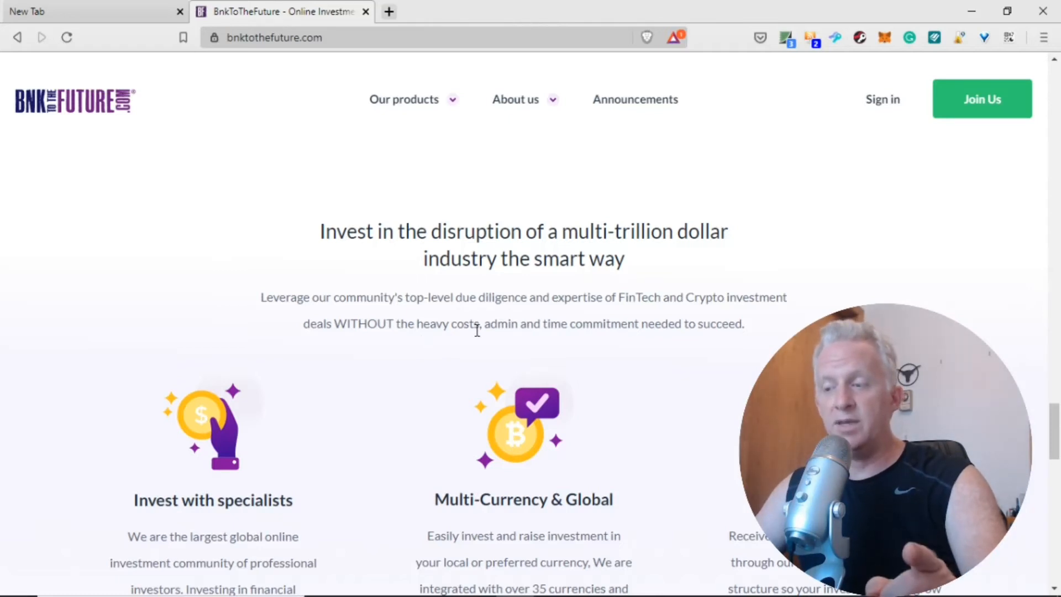
pyautogui.scroll(-3)
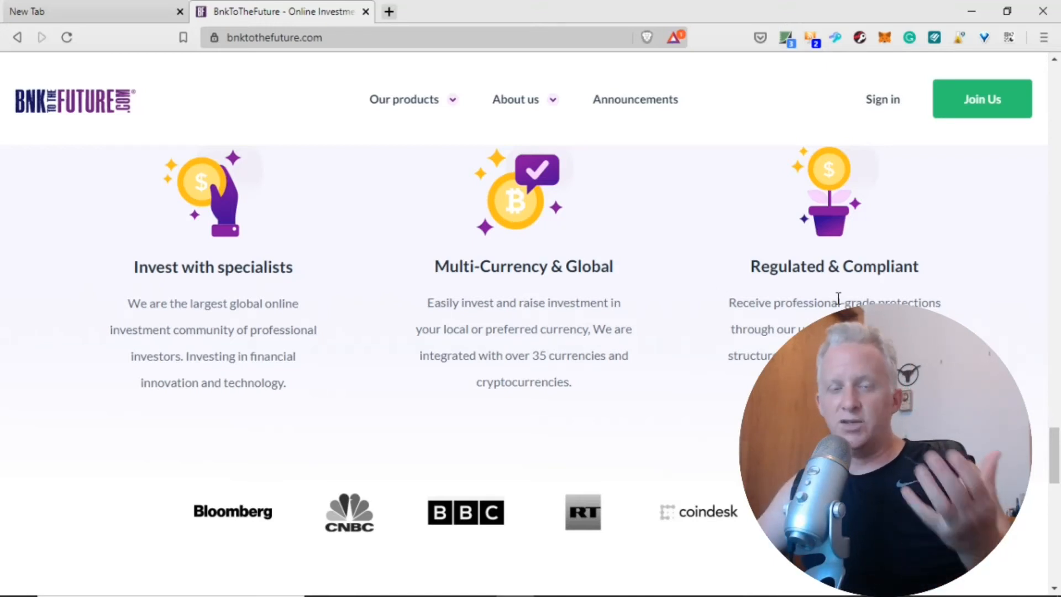
# Scroll past the press logos and email signup, then back to the homepage hero.
pyautogui.scroll(-3)
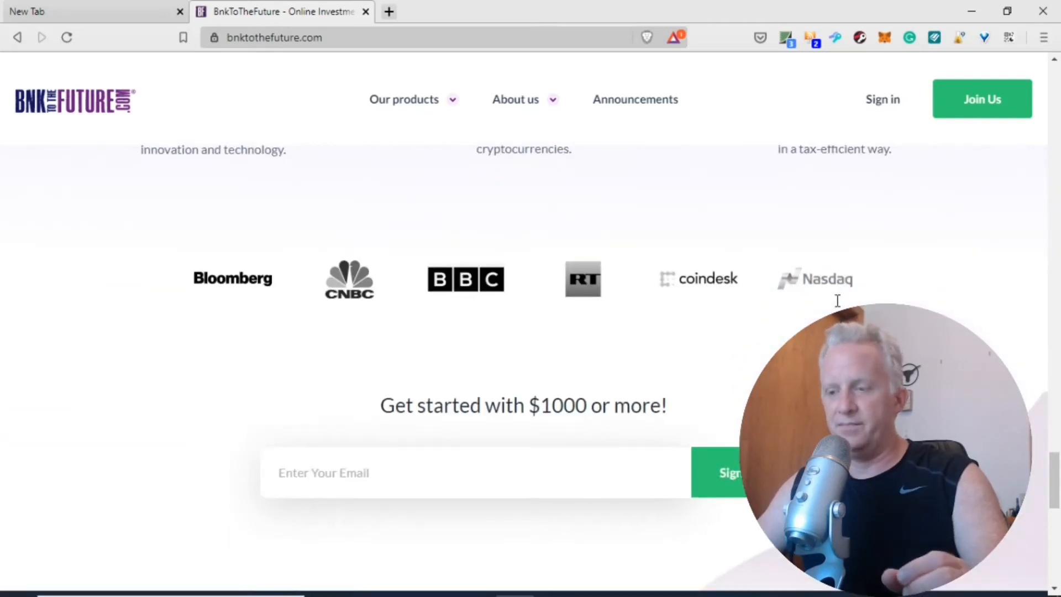
pyautogui.moveTo(430, 352)
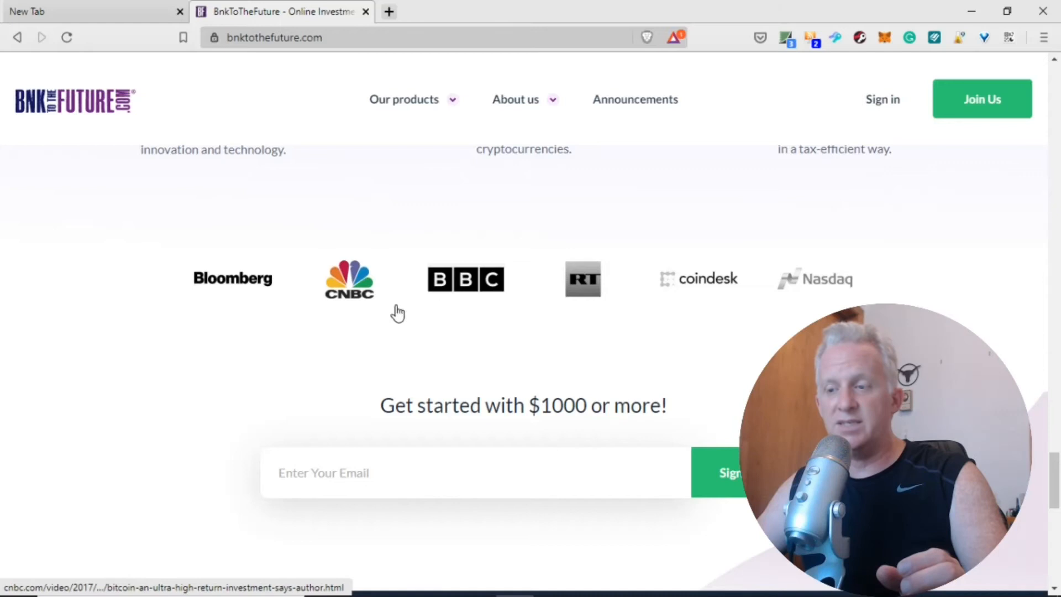
pyautogui.moveTo(770, 303)
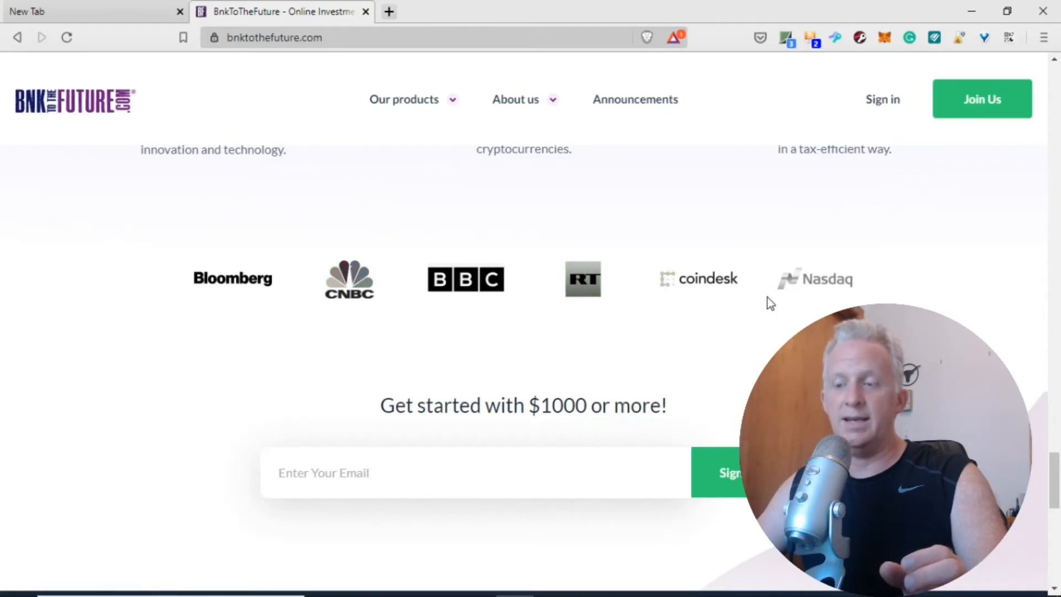
pyautogui.moveTo(592, 435)
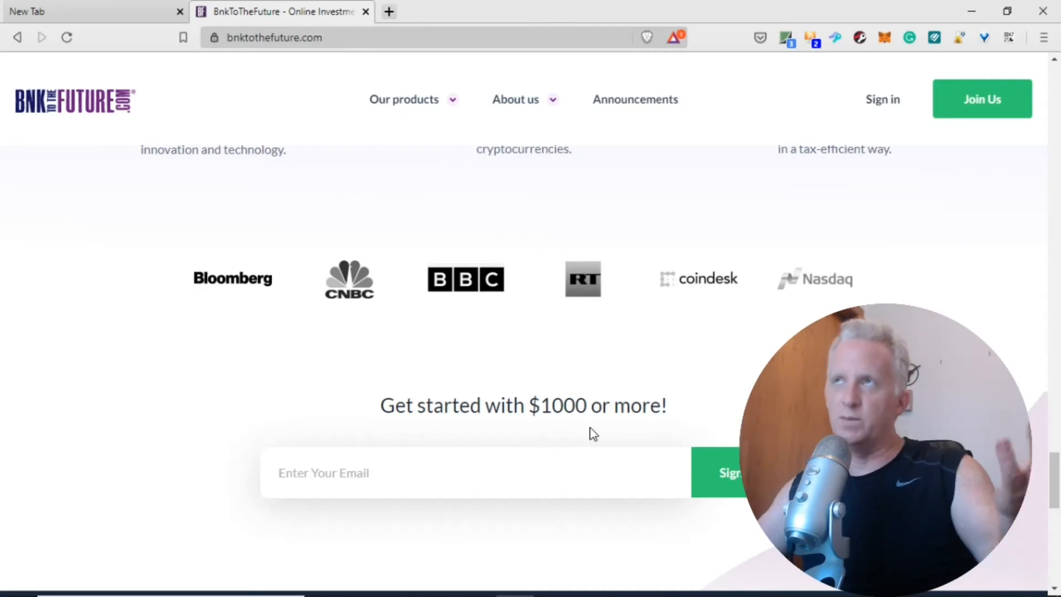
pyautogui.scroll(-3)
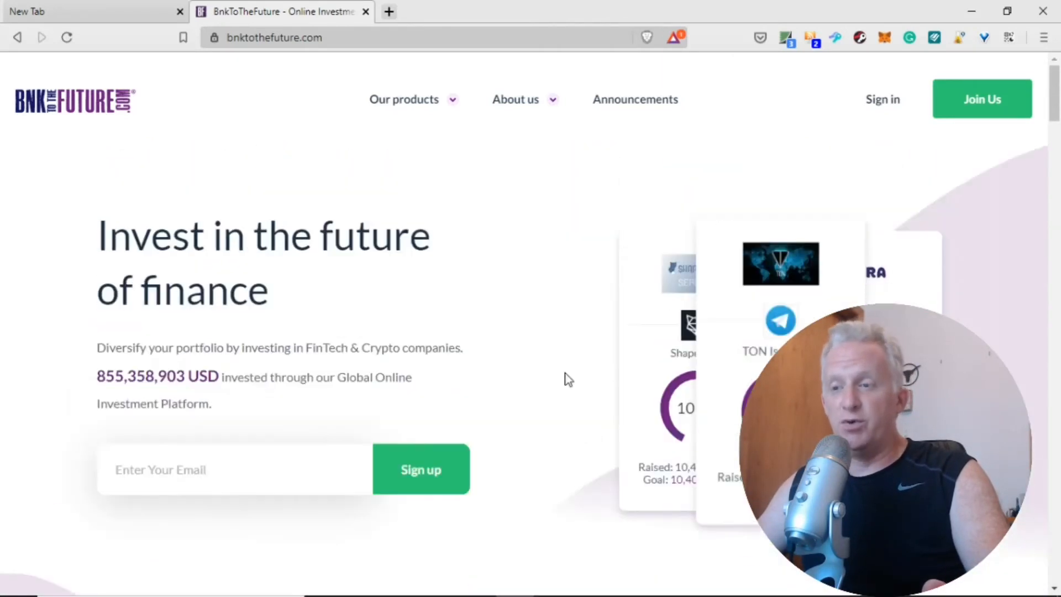
# Choose Start investing from the Our products menu to load the pitches list.
pyautogui.click(405, 100)
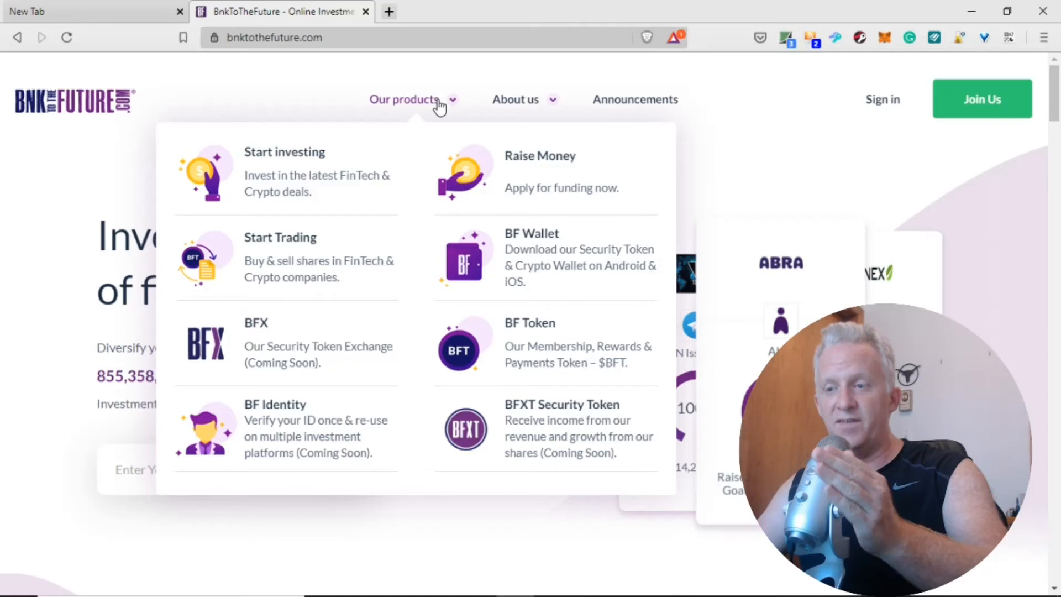
pyautogui.click(284, 169)
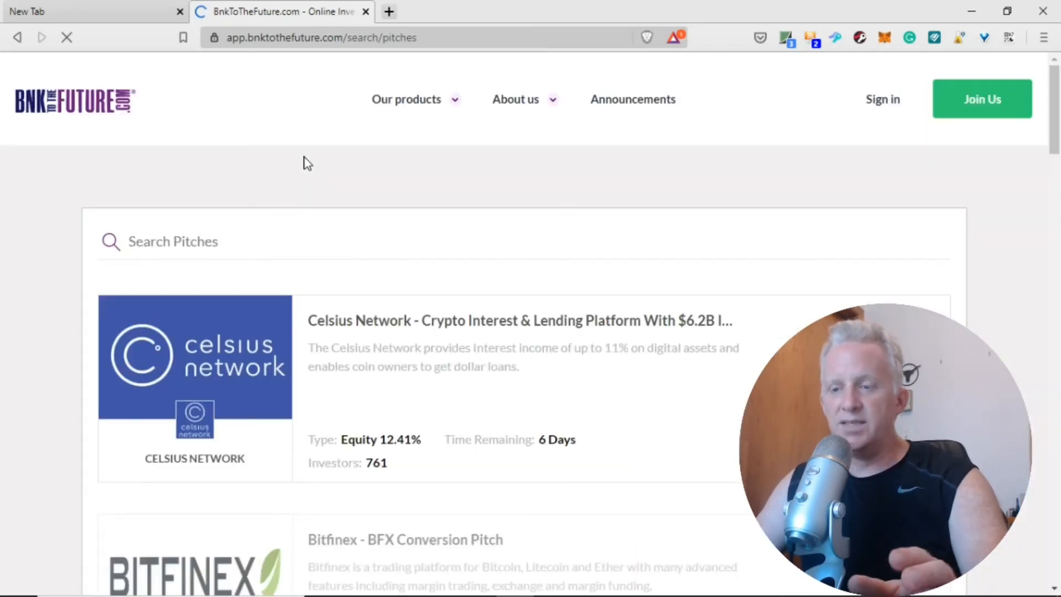
pyautogui.scroll(-3)
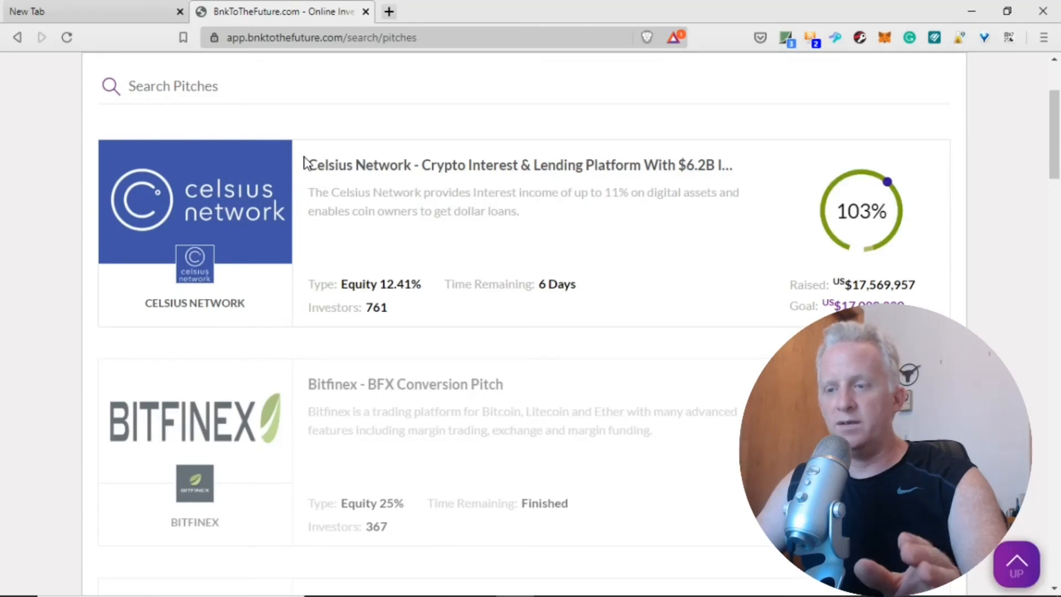
pyautogui.moveTo(312, 172)
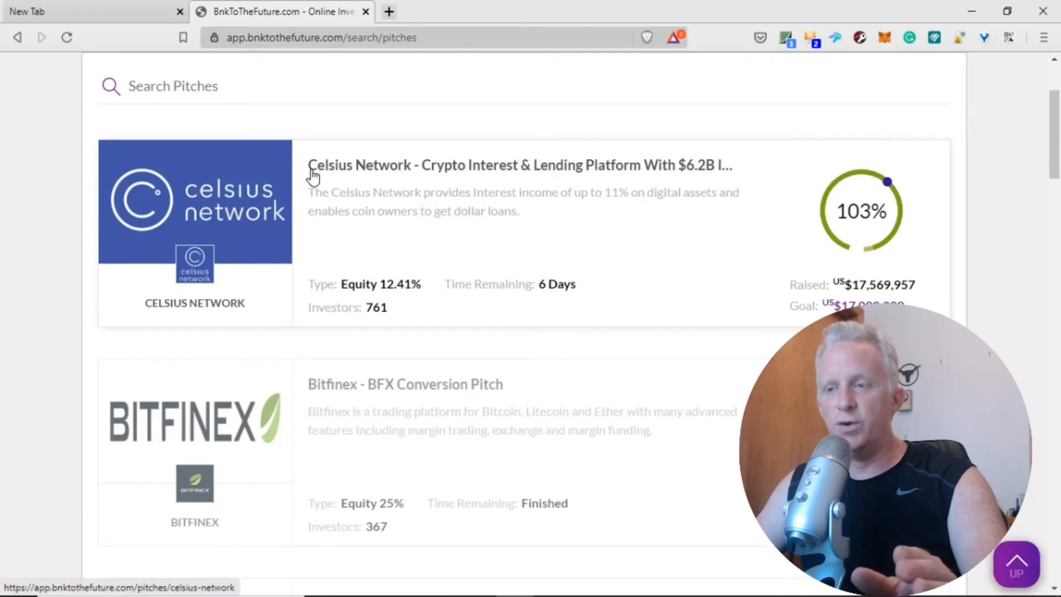
pyautogui.moveTo(498, 176)
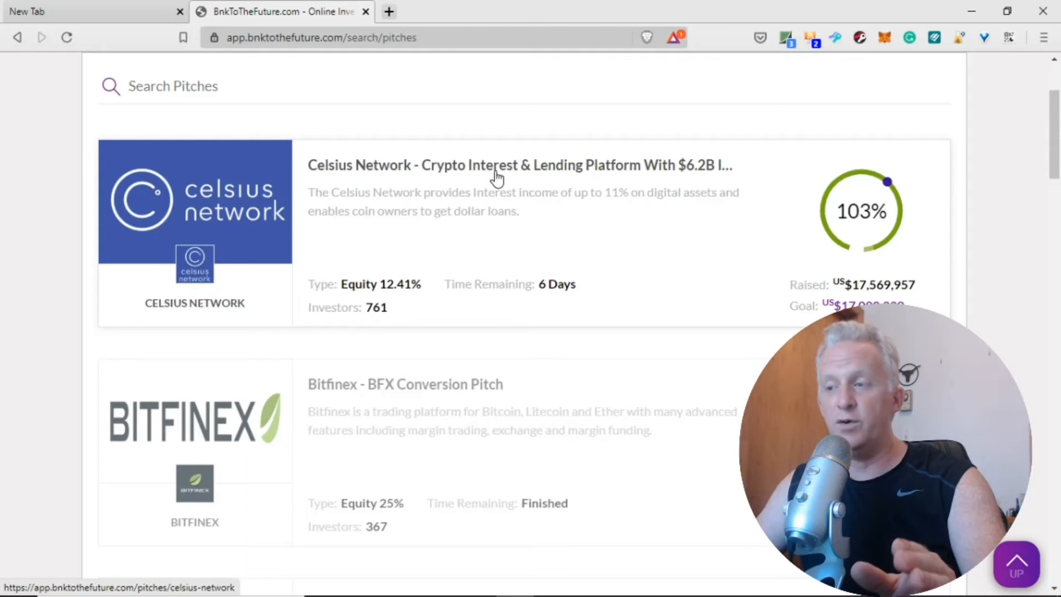
pyautogui.moveTo(92, 191)
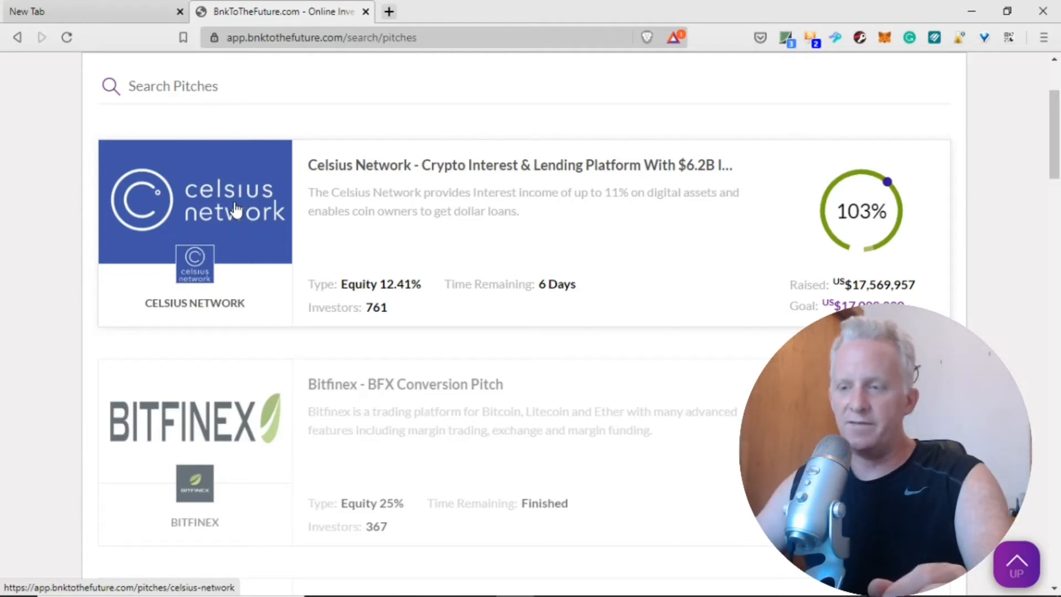
pyautogui.moveTo(358, 322)
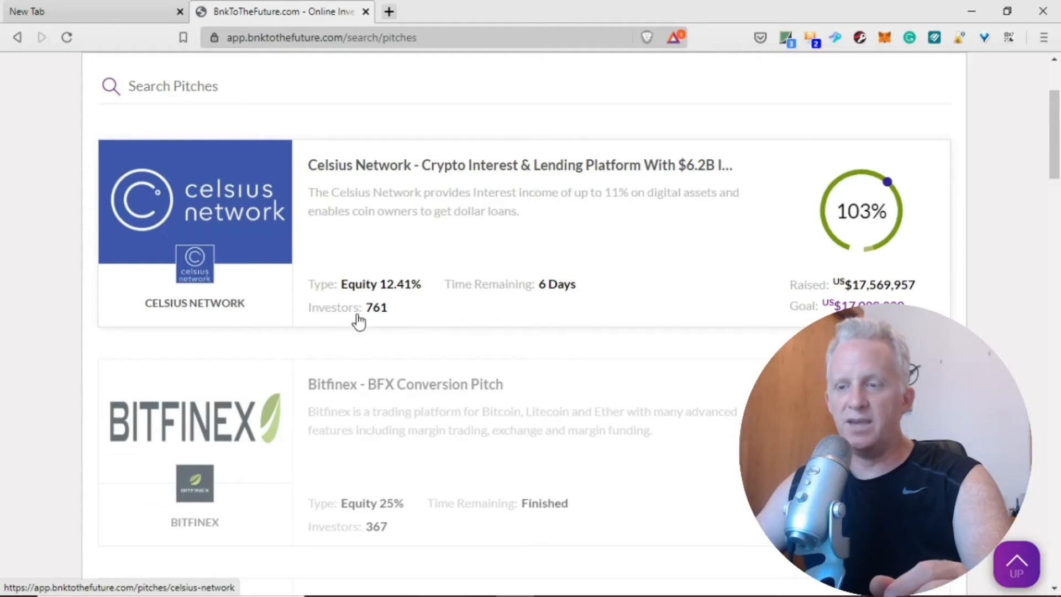
pyautogui.moveTo(367, 310)
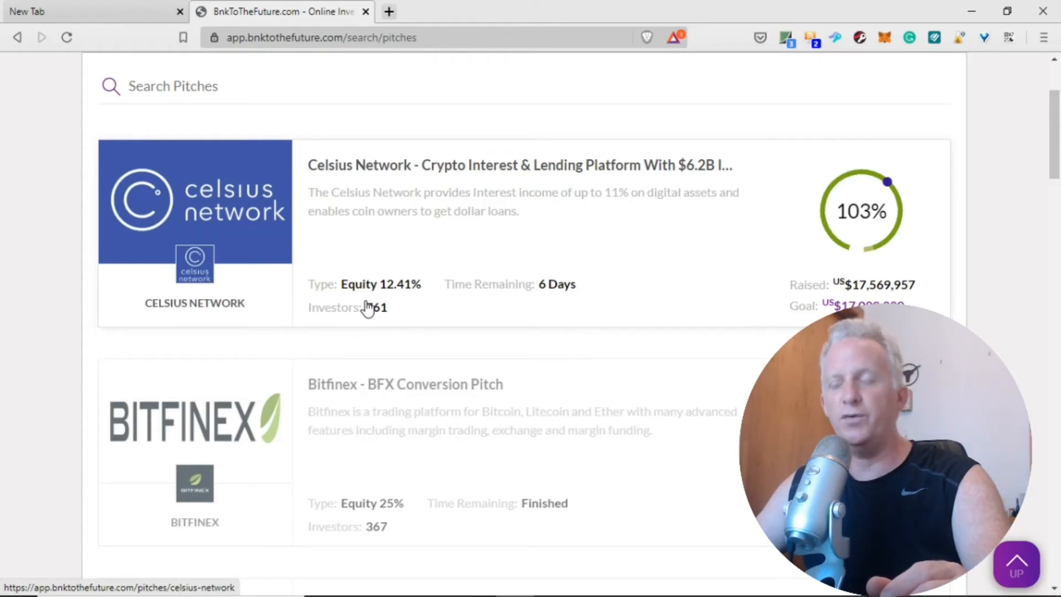
pyautogui.moveTo(538, 300)
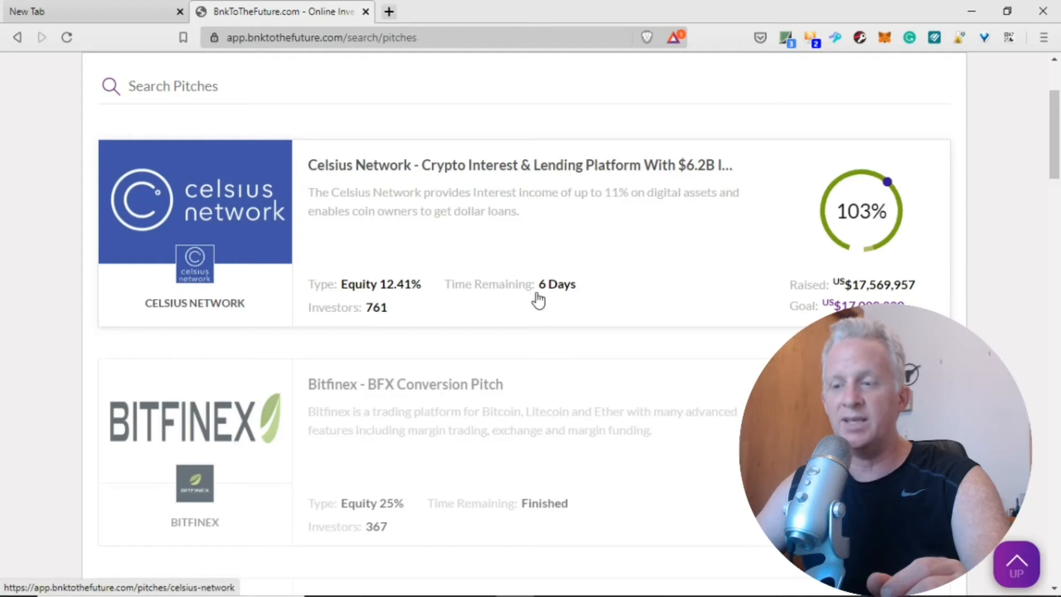
pyautogui.moveTo(393, 324)
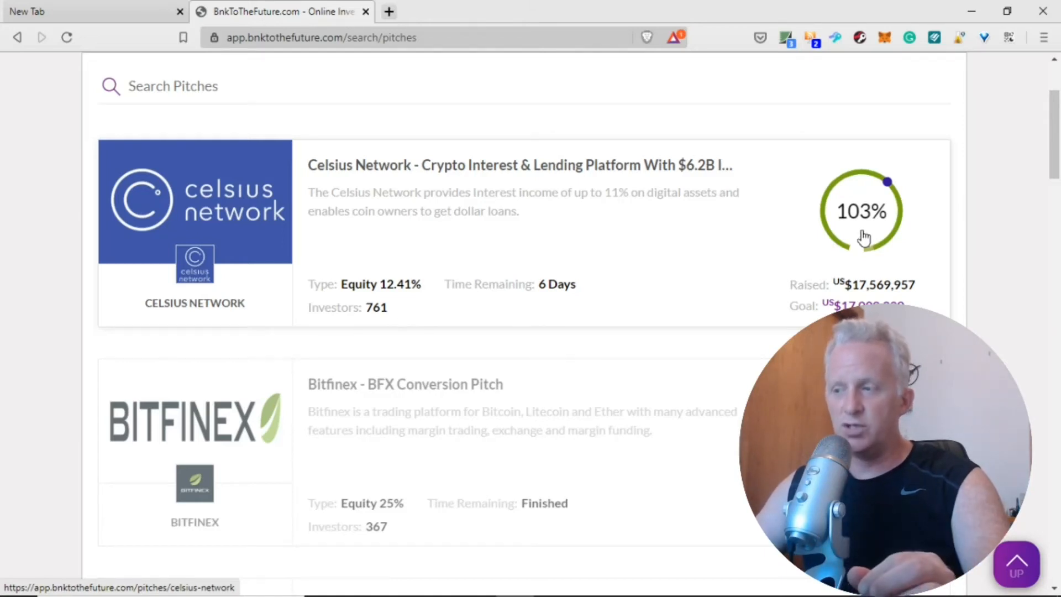
pyautogui.scroll(-3)
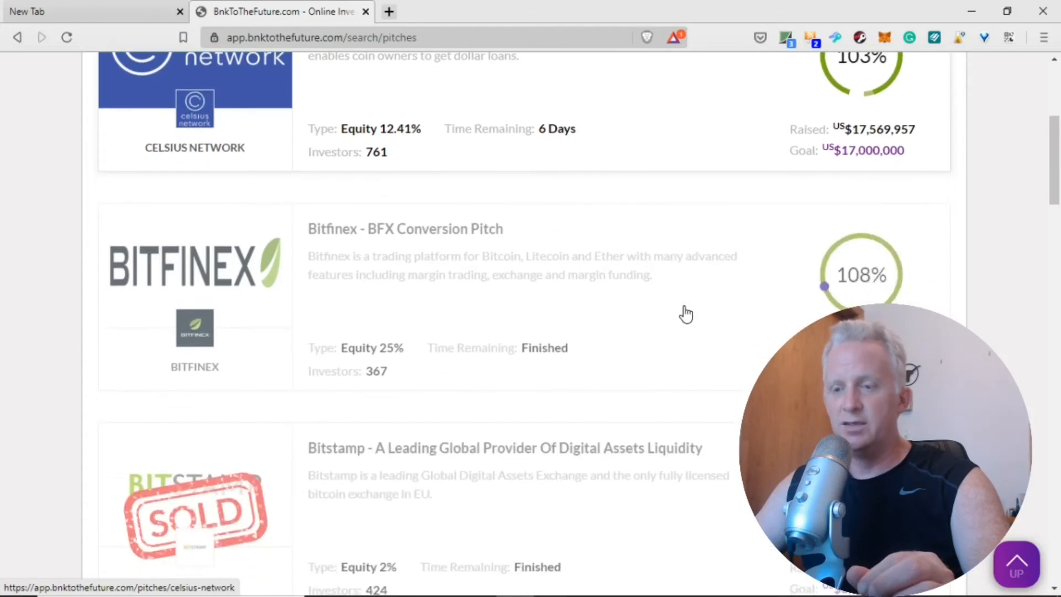
pyautogui.scroll(-3)
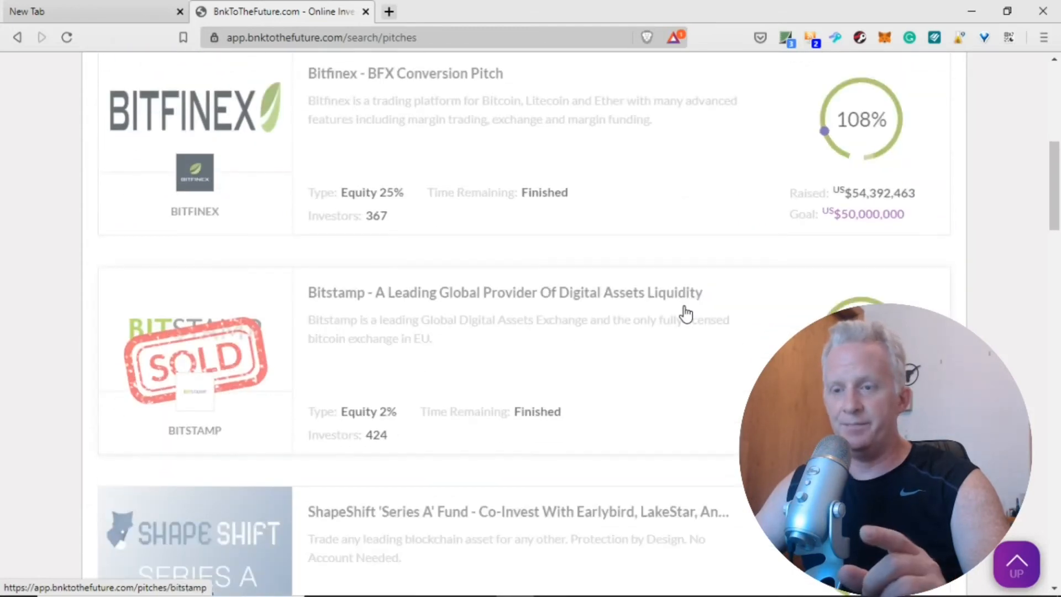
pyautogui.scroll(-3)
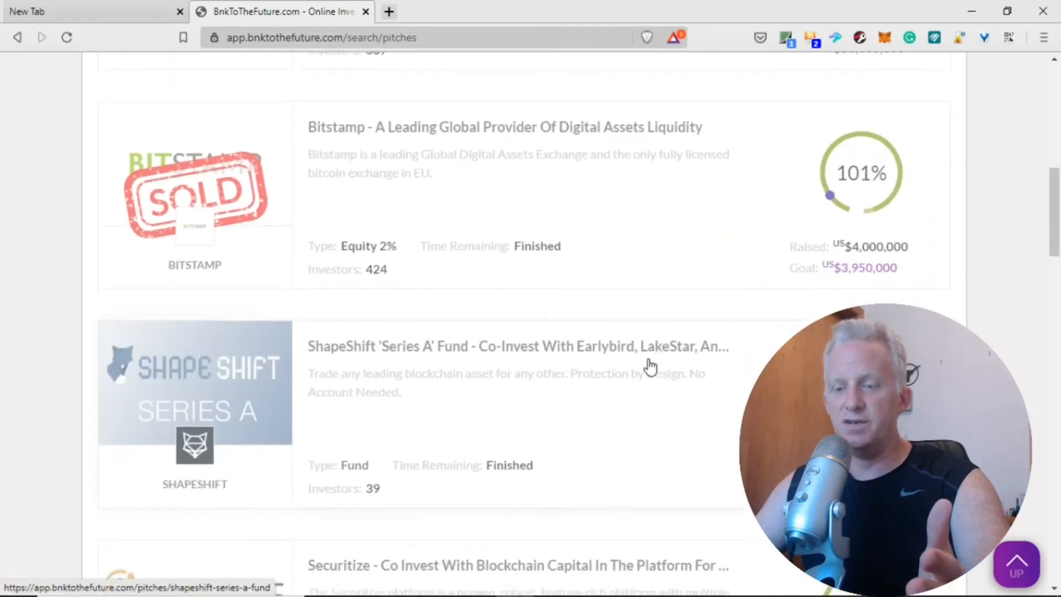
pyautogui.scroll(-3)
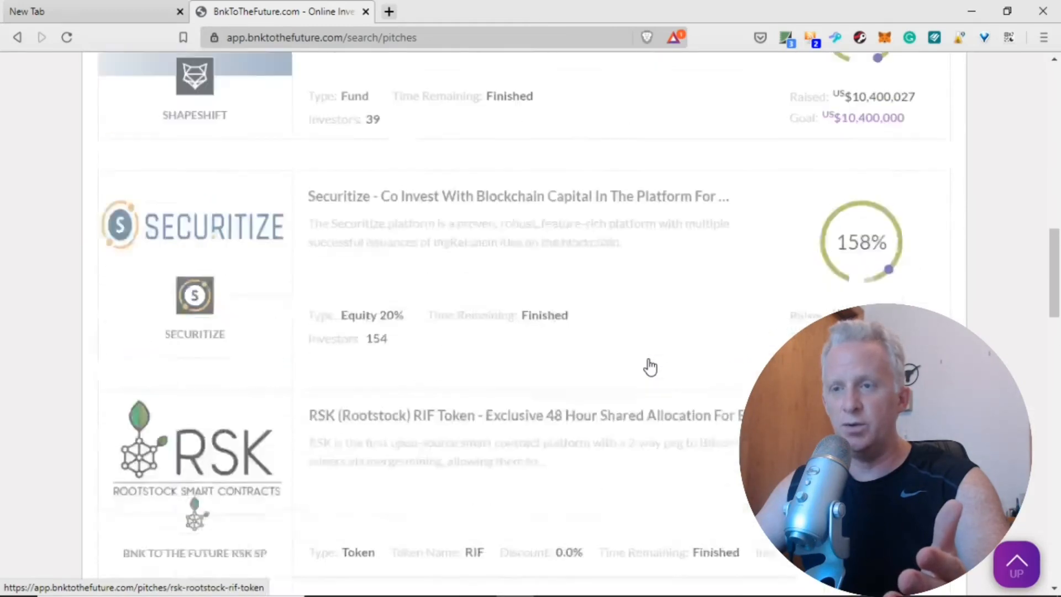
pyautogui.click(18, 37)
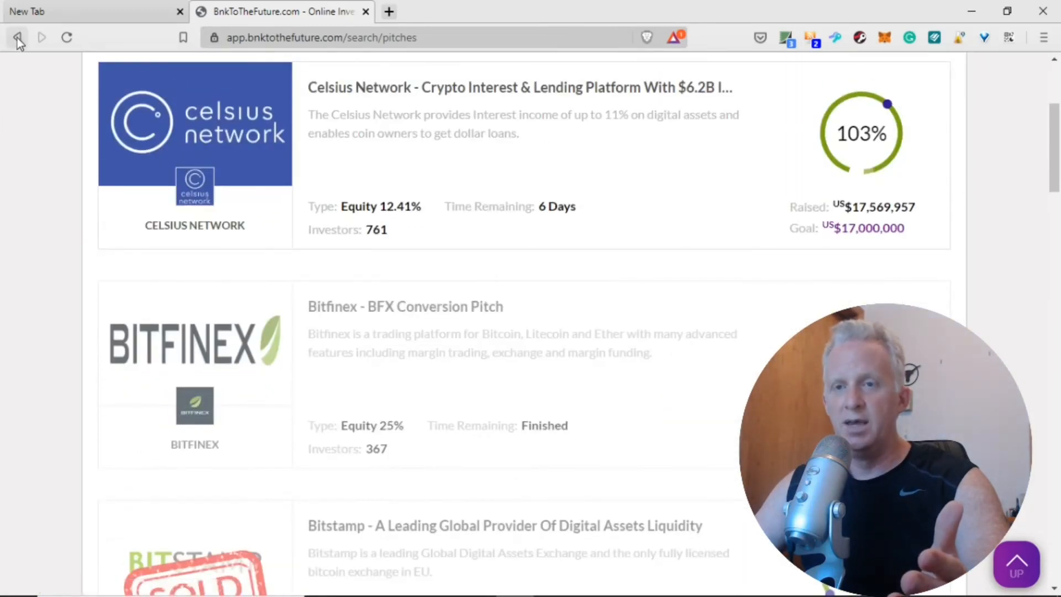
# Go back from the pitches list to the homepage via the browser Back button.
pyautogui.click(19, 38)
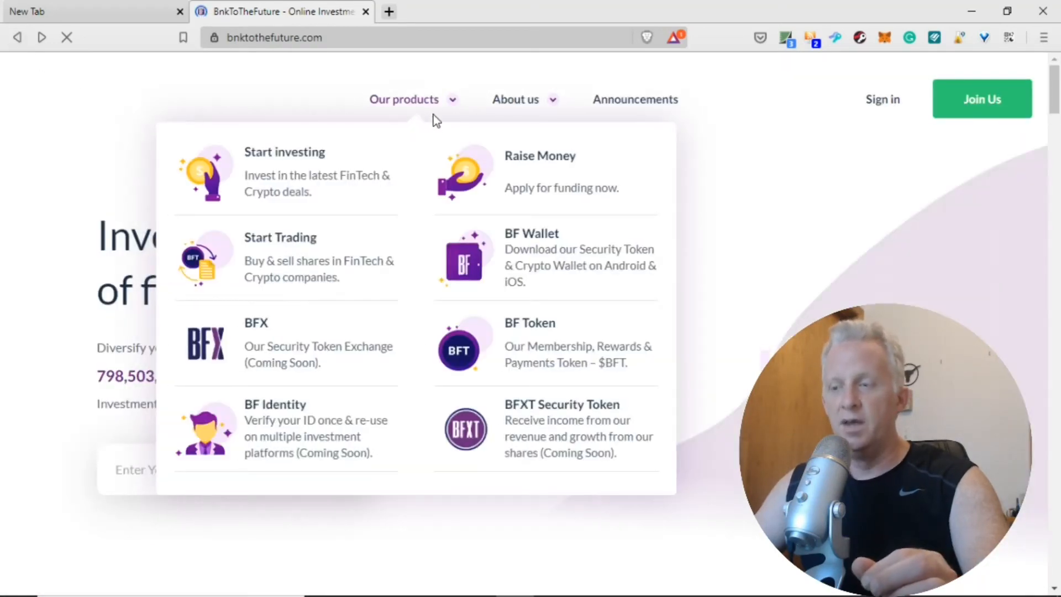
pyautogui.moveTo(540, 156)
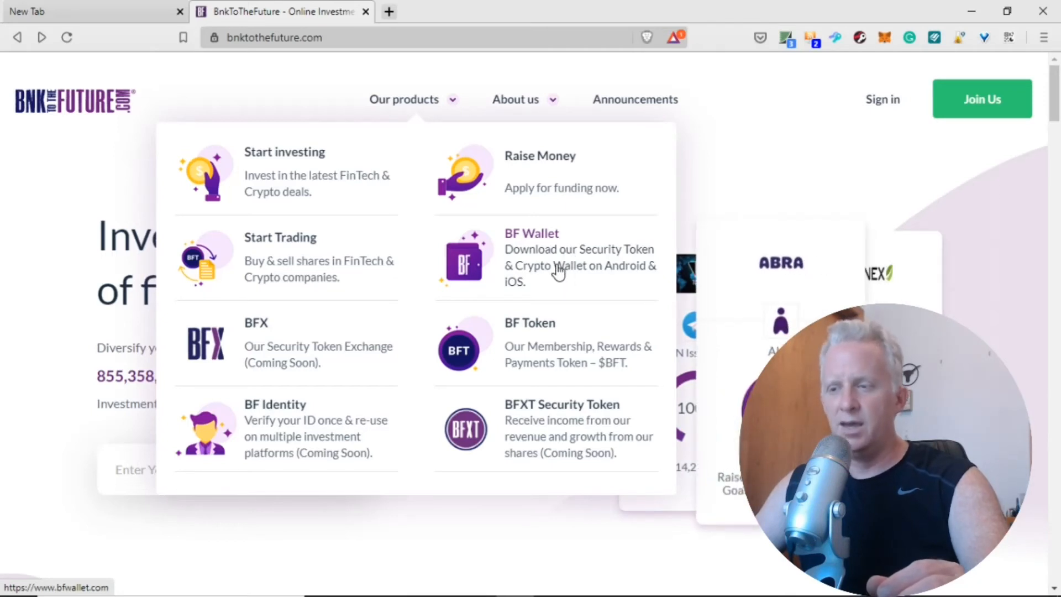
pyautogui.moveTo(581, 279)
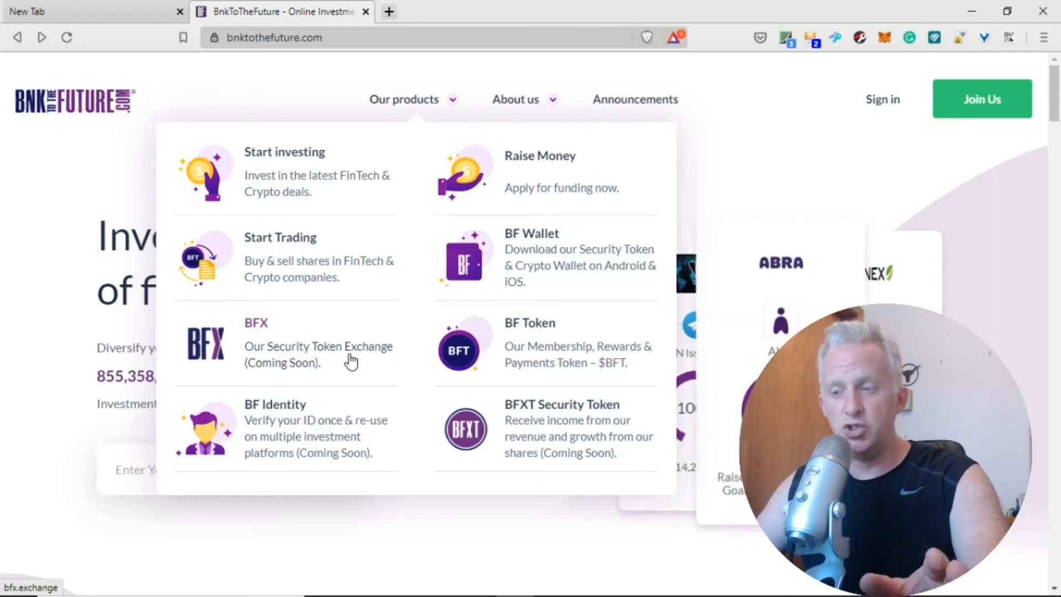
pyautogui.moveTo(520, 358)
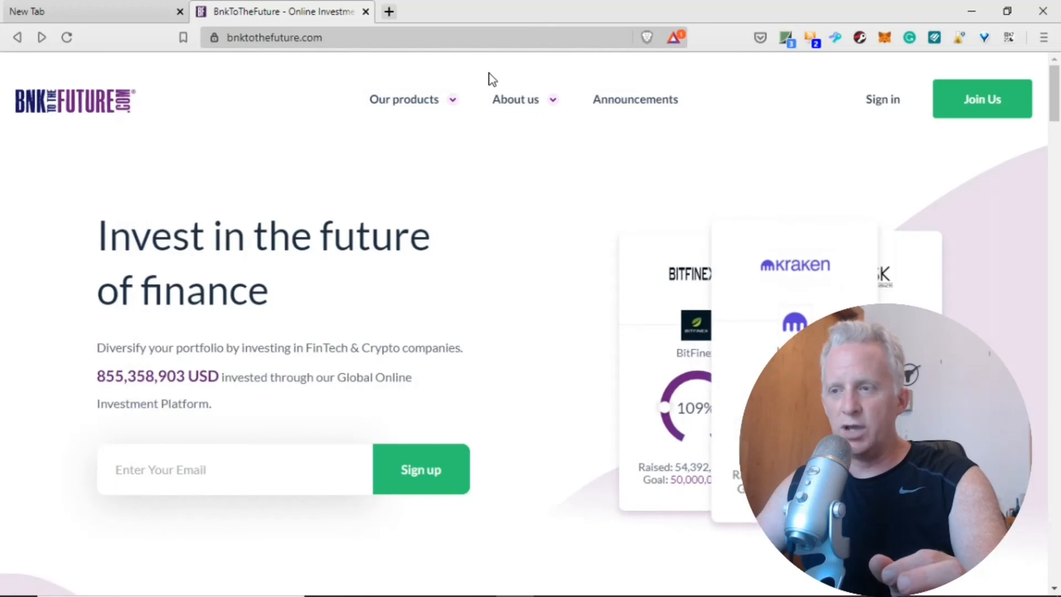
# Show the Our products menu listing BF Identity and BFX over the homepage.
pyautogui.click(405, 99)
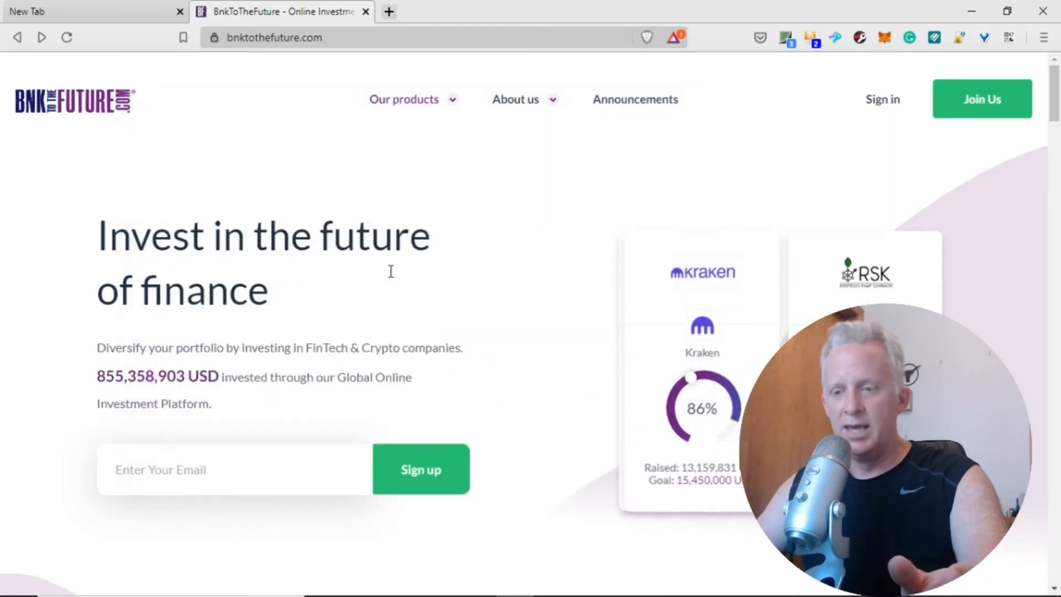
pyautogui.click(404, 99)
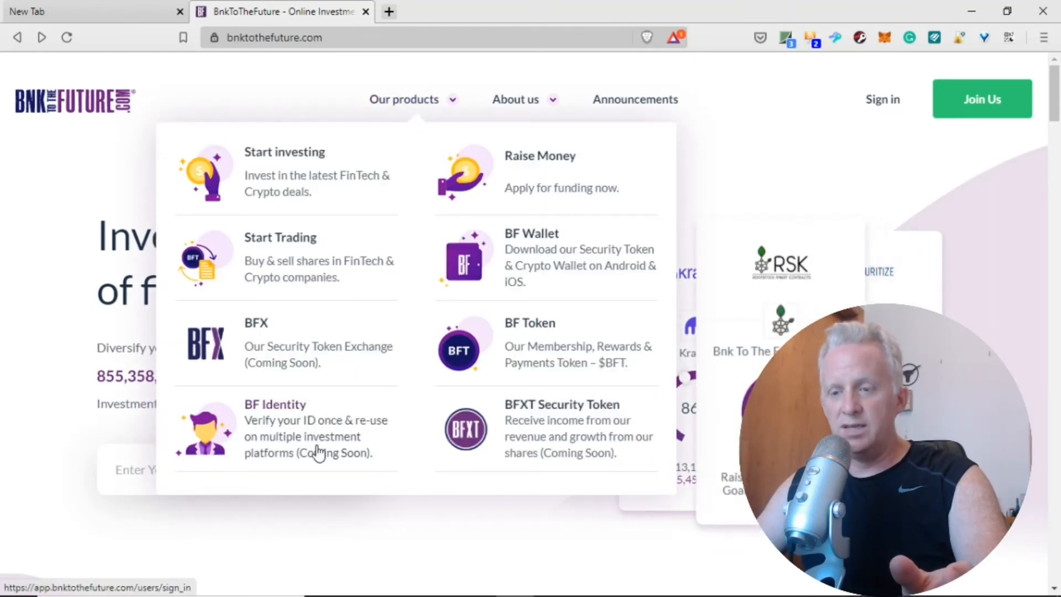